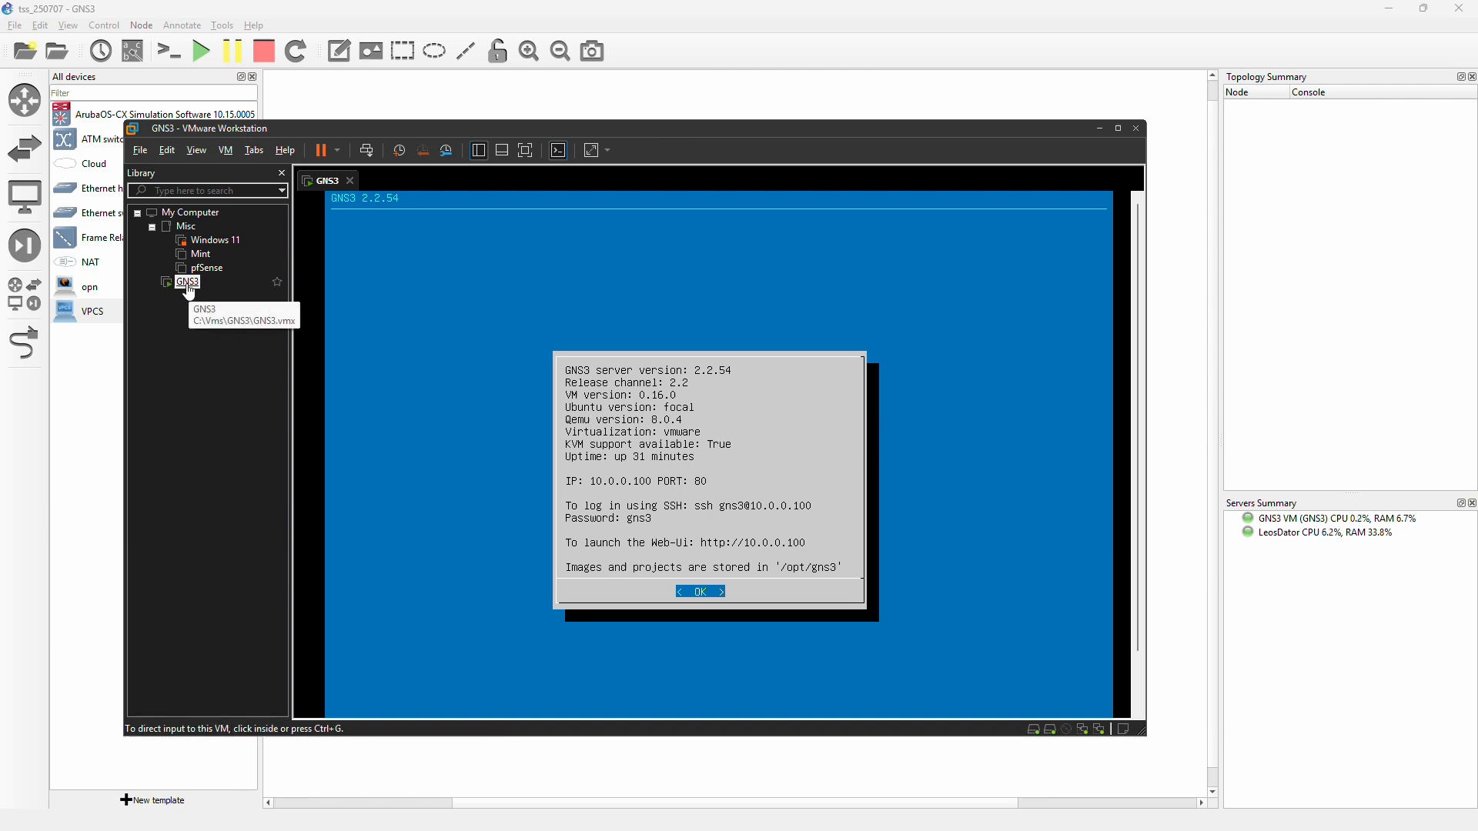
Step: Open the GNS3 virtual machine's Settings from its Library context menu
{"action": "right_click", "coordinate": [186, 280]}
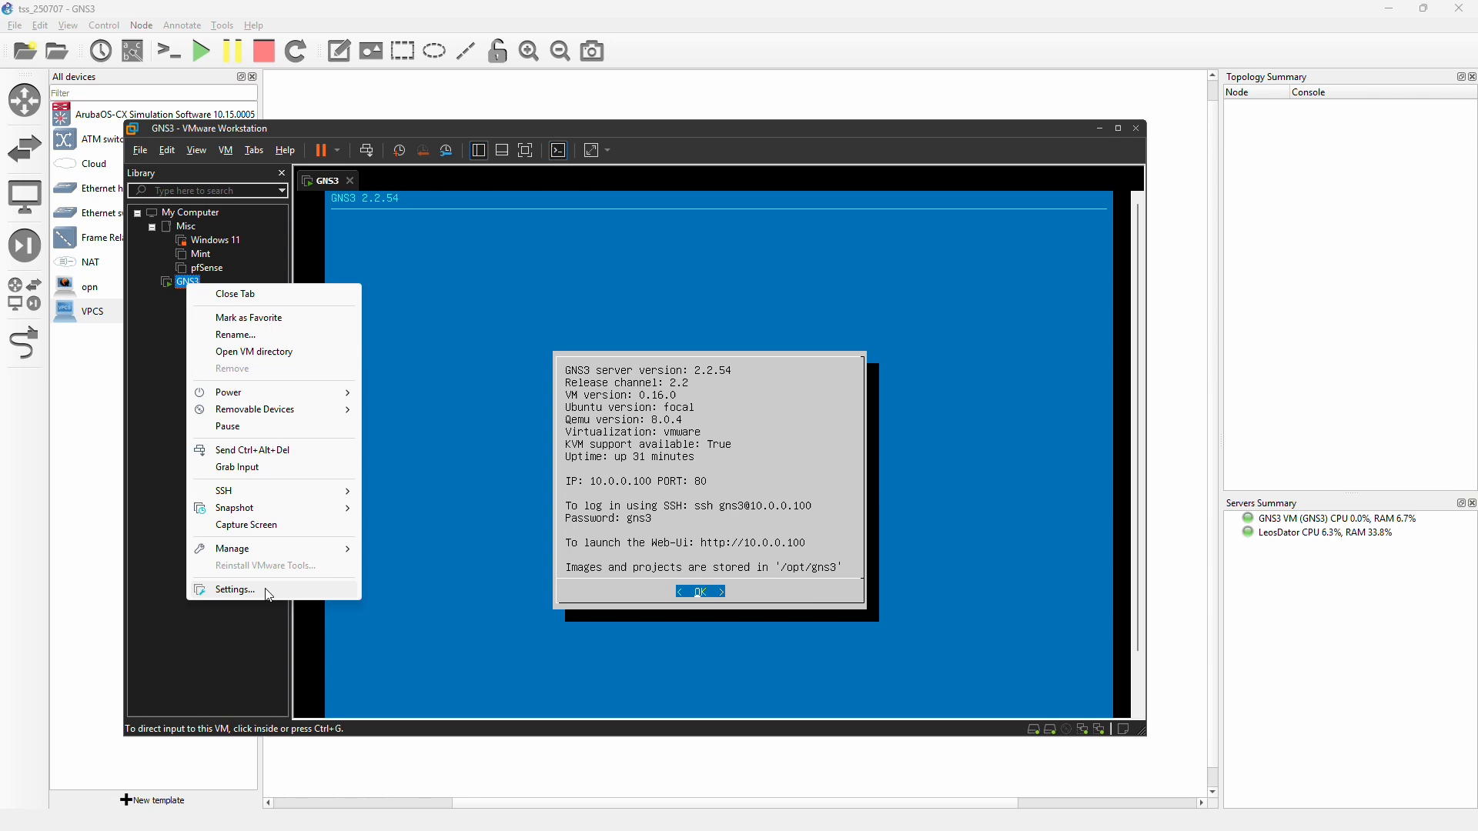
{"action": "left_click", "coordinate": [234, 589]}
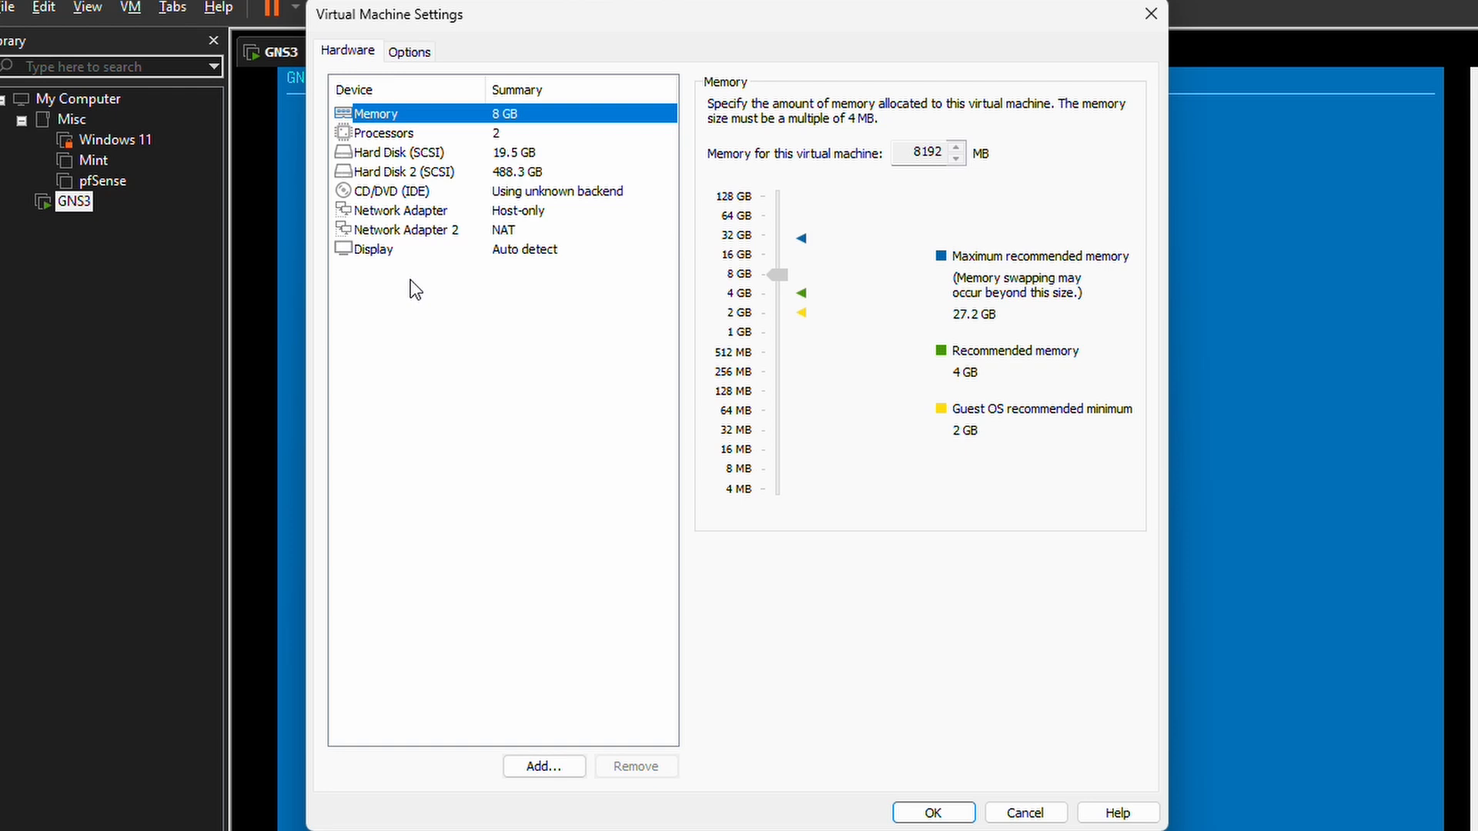
Step: Confirm Network Adapter is Host-only and Network Adapter 2 is NAT, then accept with OK
{"action": "left_click", "coordinate": [400, 211]}
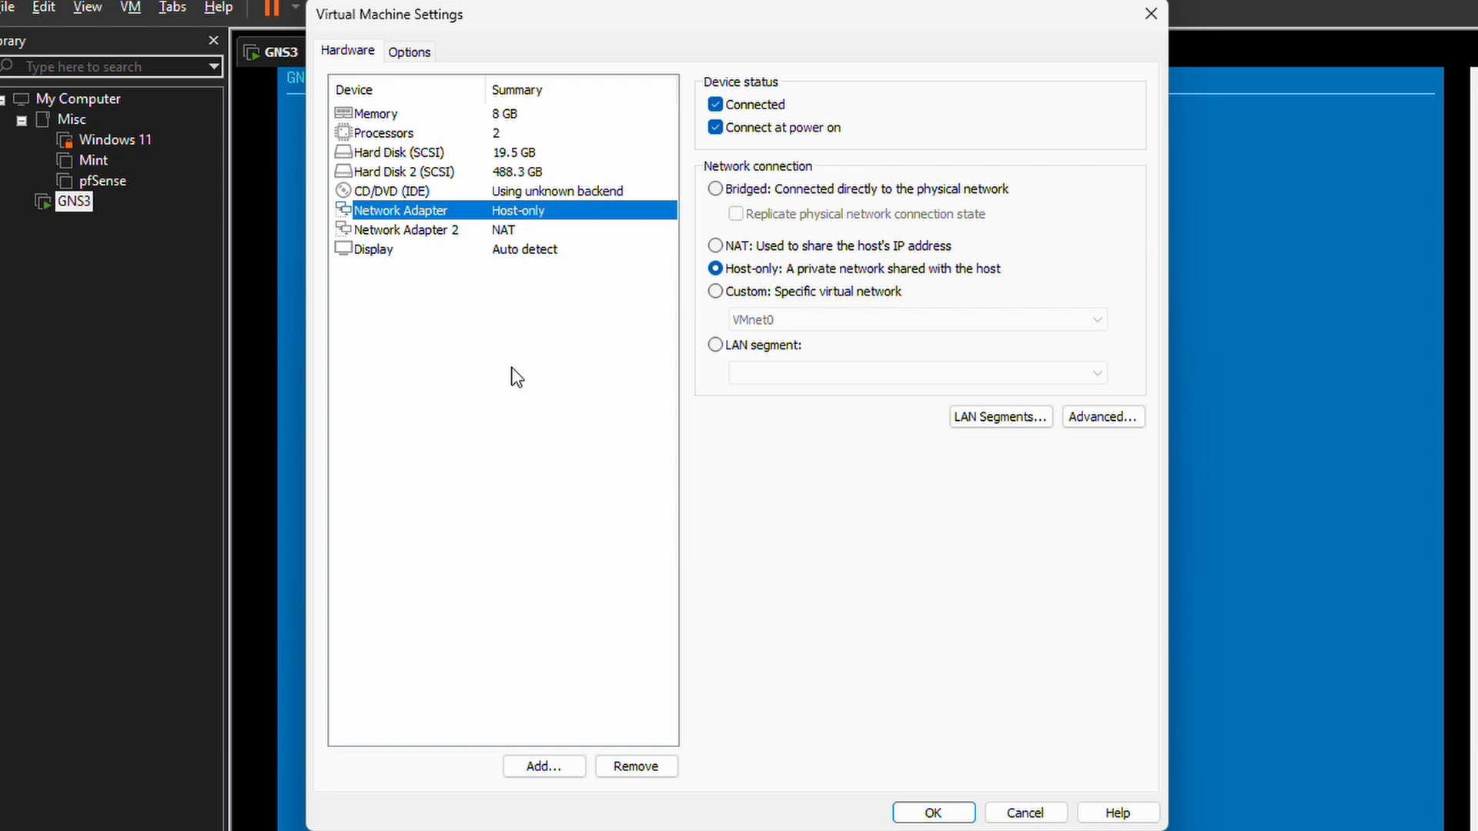
{"action": "mouse_move", "coordinate": [461, 351]}
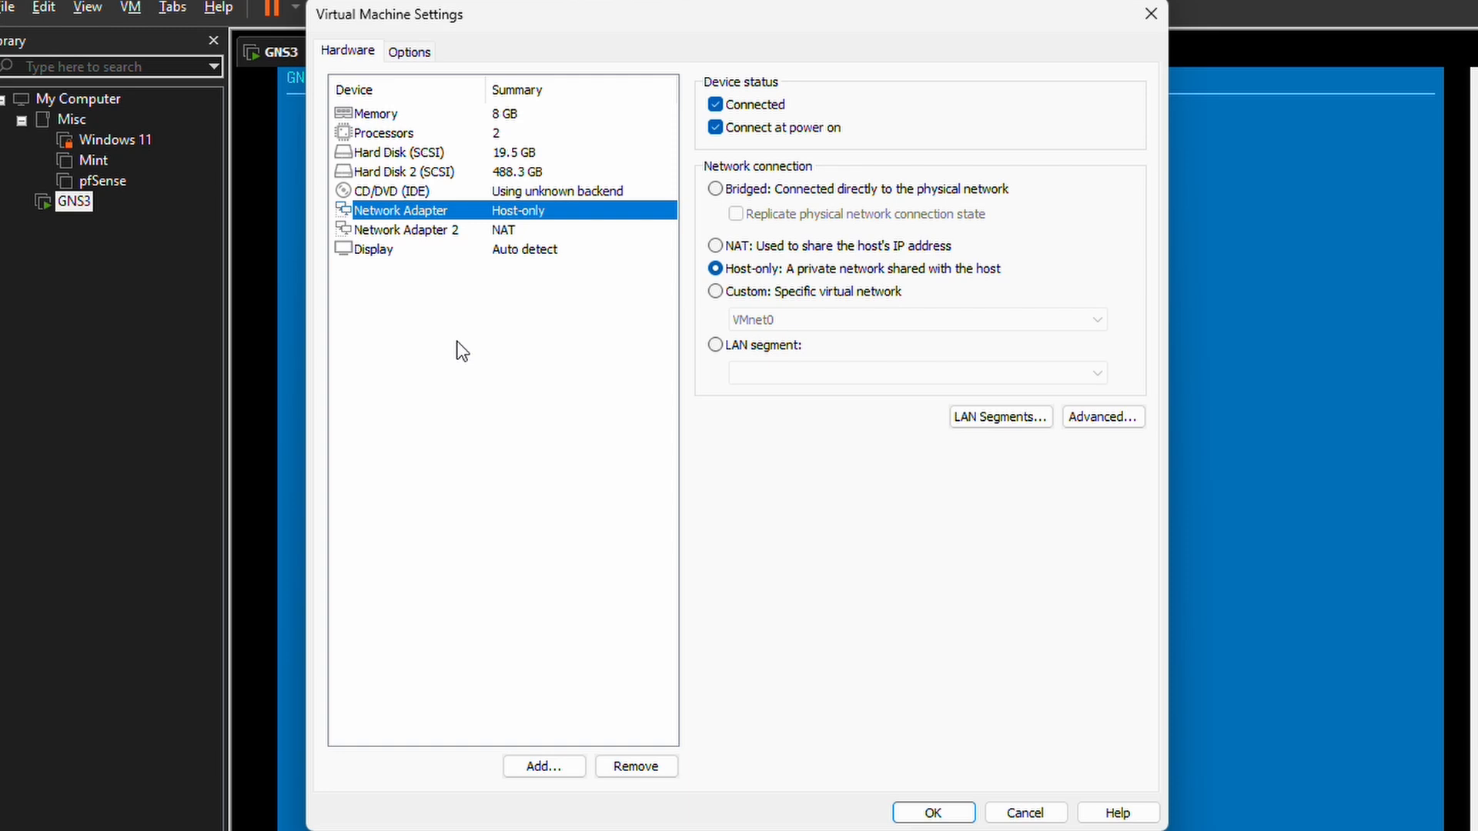
{"action": "left_click", "coordinate": [410, 229]}
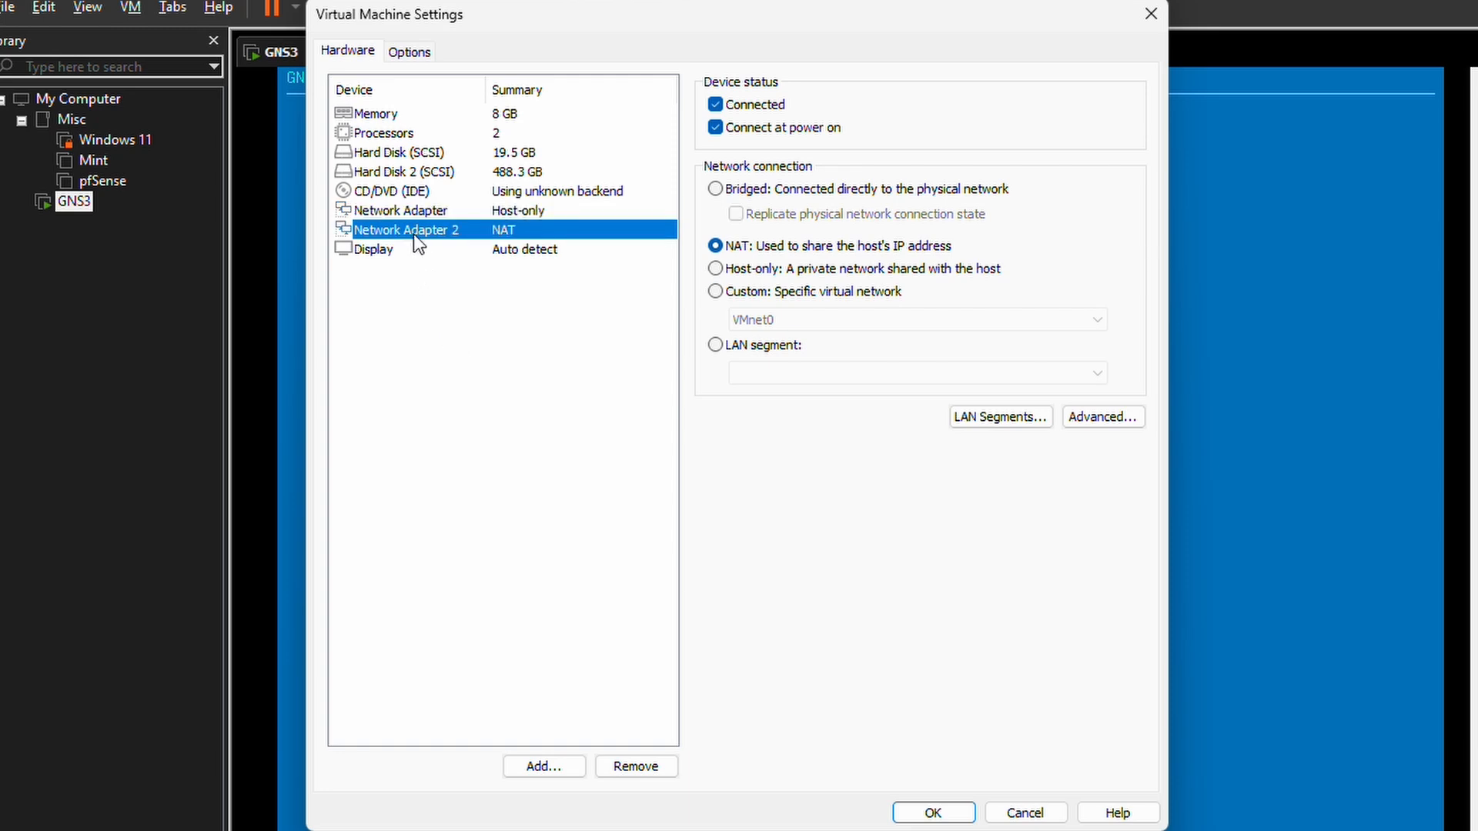
{"action": "mouse_move", "coordinate": [509, 237]}
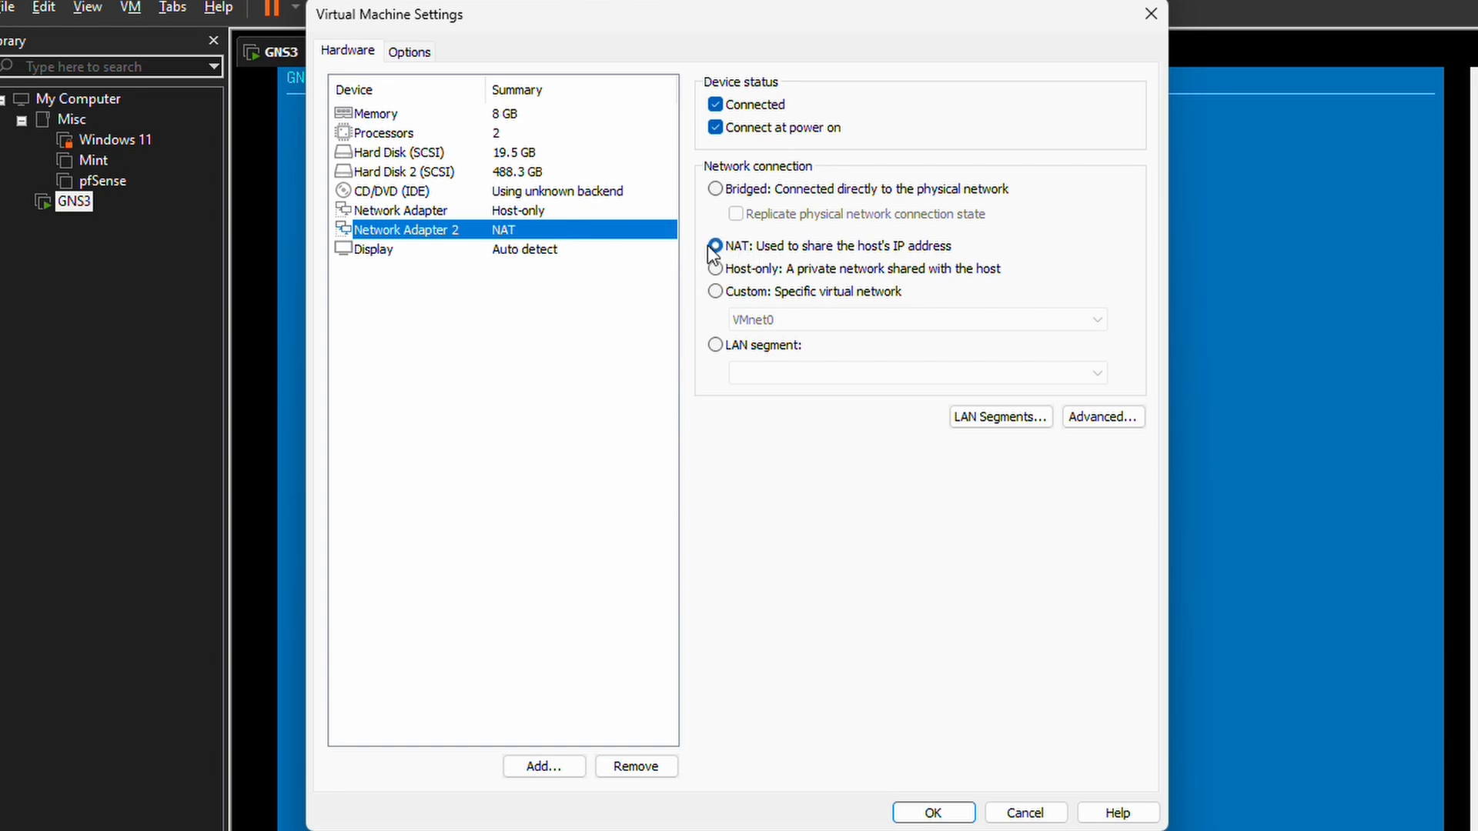
{"action": "left_click", "coordinate": [716, 246]}
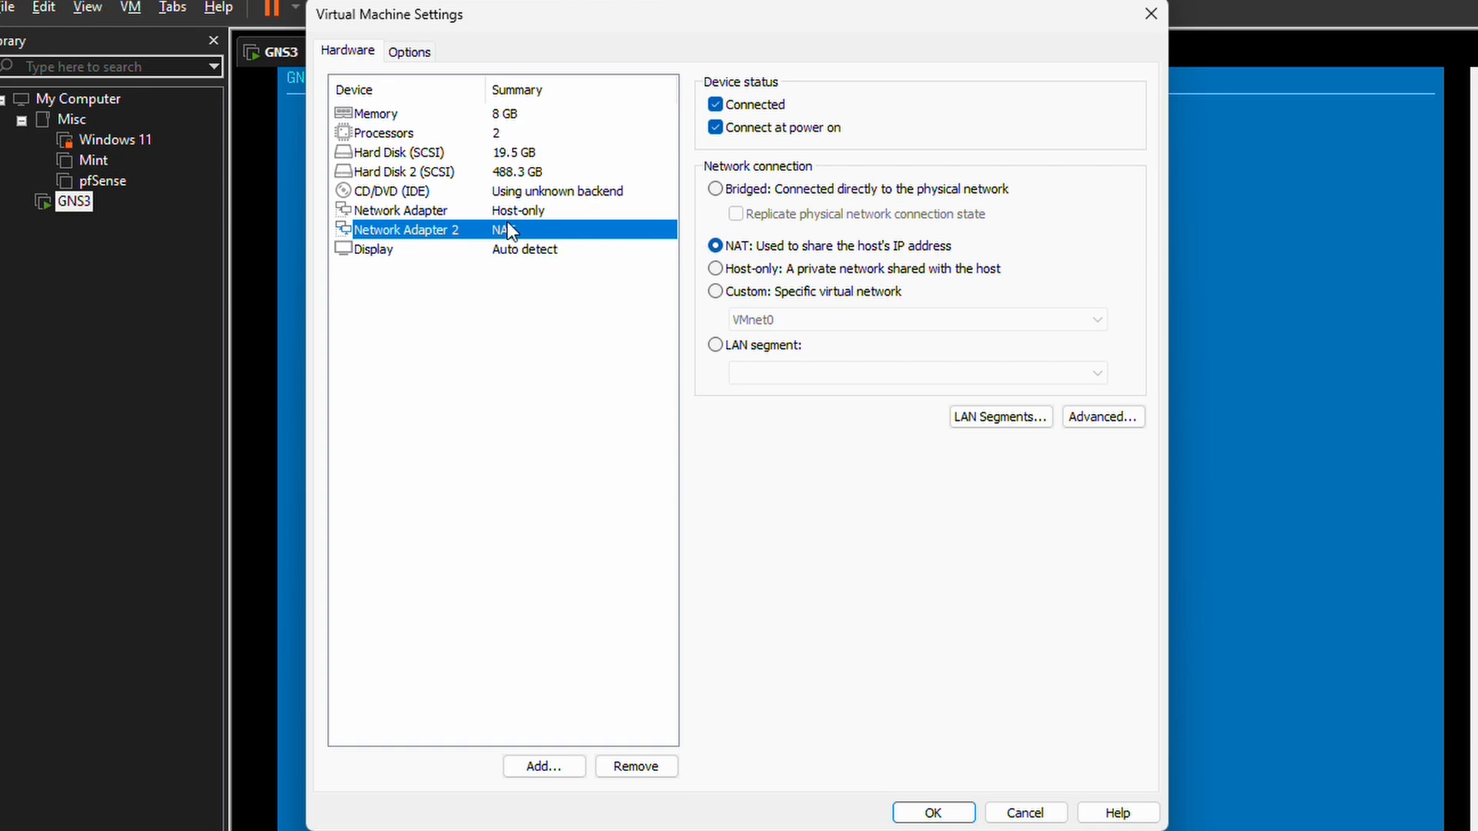
{"action": "left_click", "coordinate": [400, 211]}
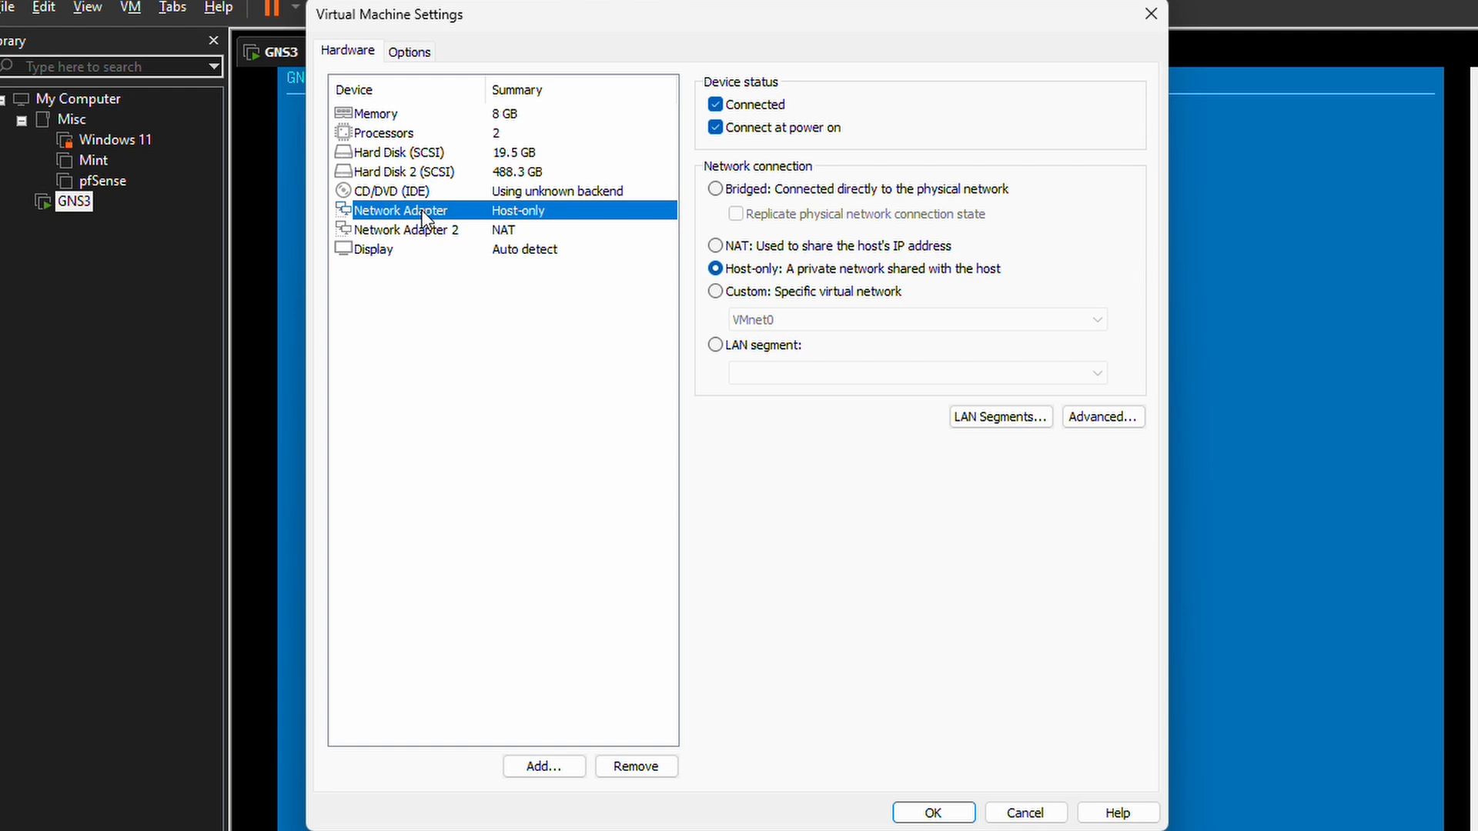
{"action": "left_click", "coordinate": [405, 229]}
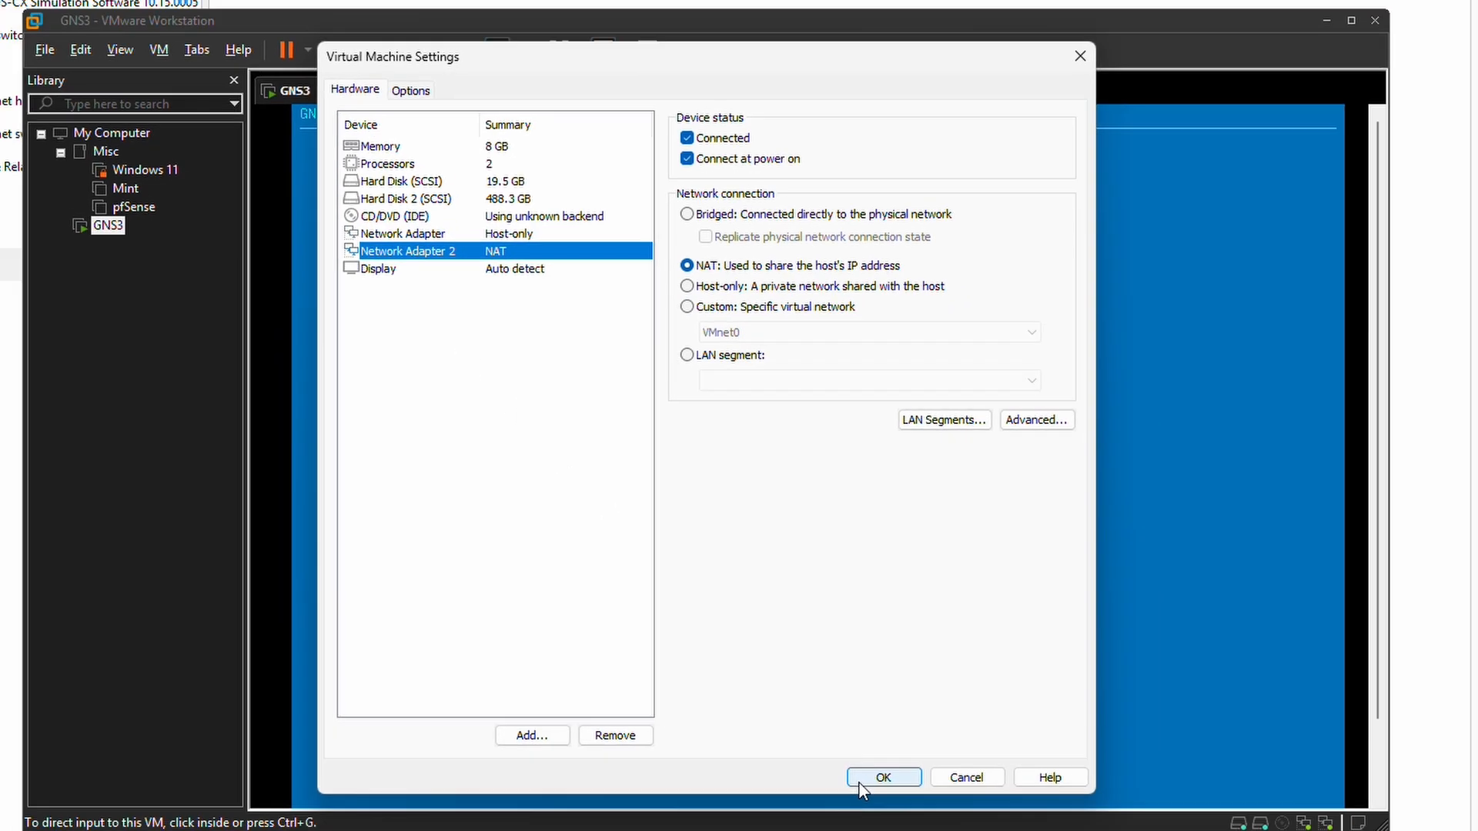
{"action": "left_click", "coordinate": [882, 777]}
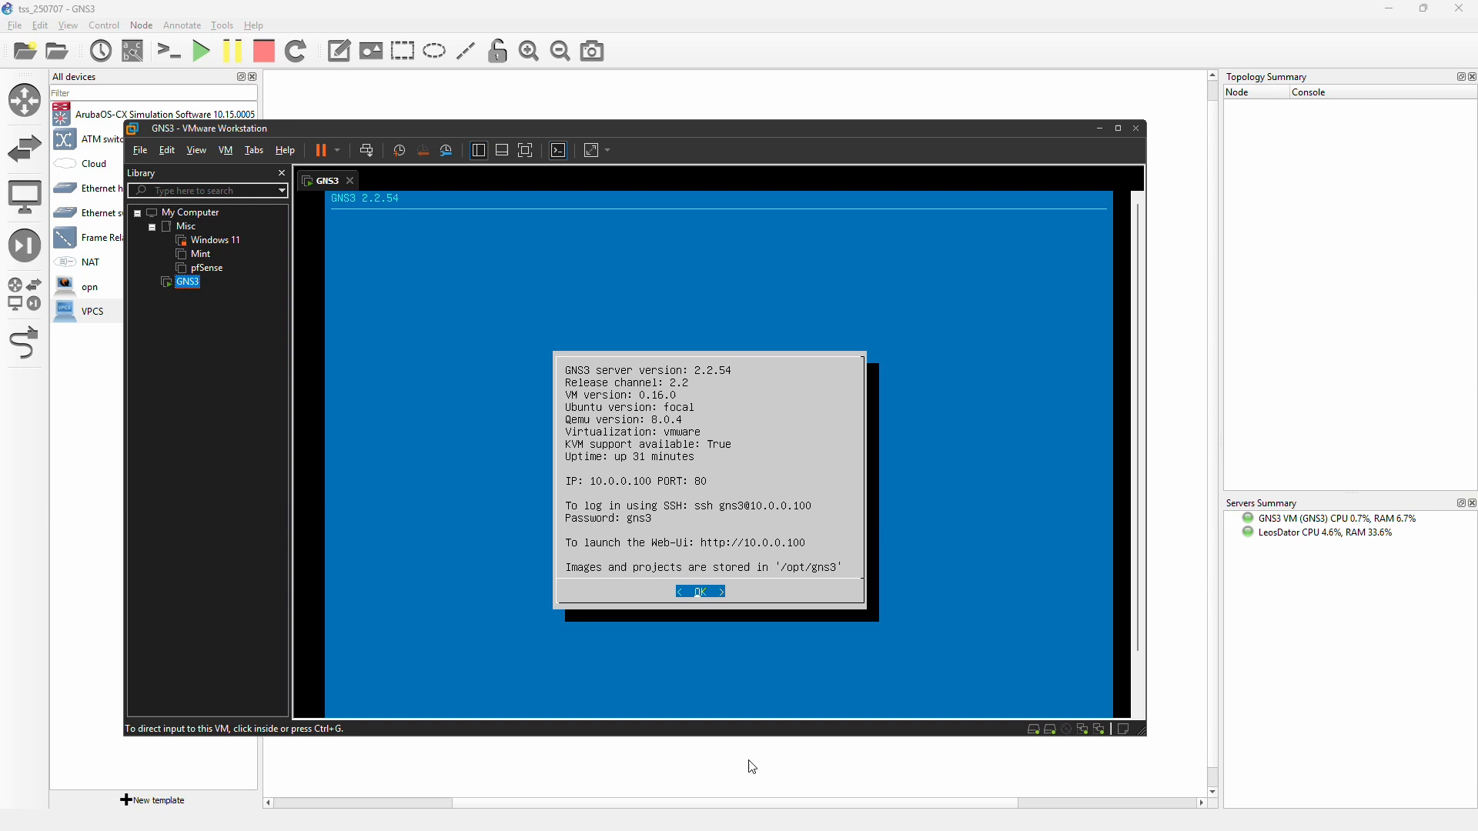
Step: Place a Cloud and two VPCS PCs (PC1, PC2) on the canvas, each hosted on the GNS3 VM server
{"action": "left_click", "coordinate": [1135, 128]}
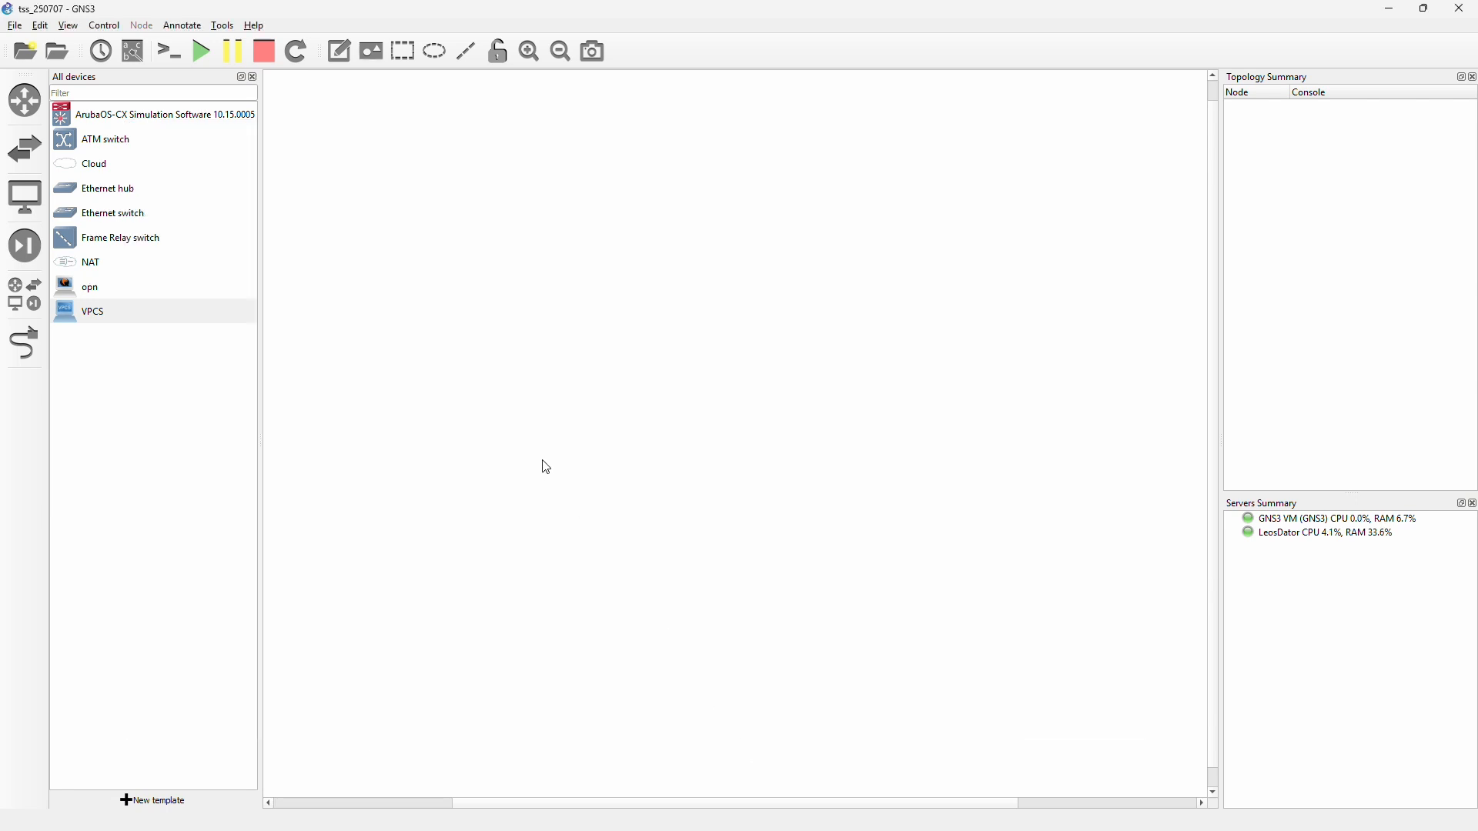
{"action": "left_click", "coordinate": [94, 163]}
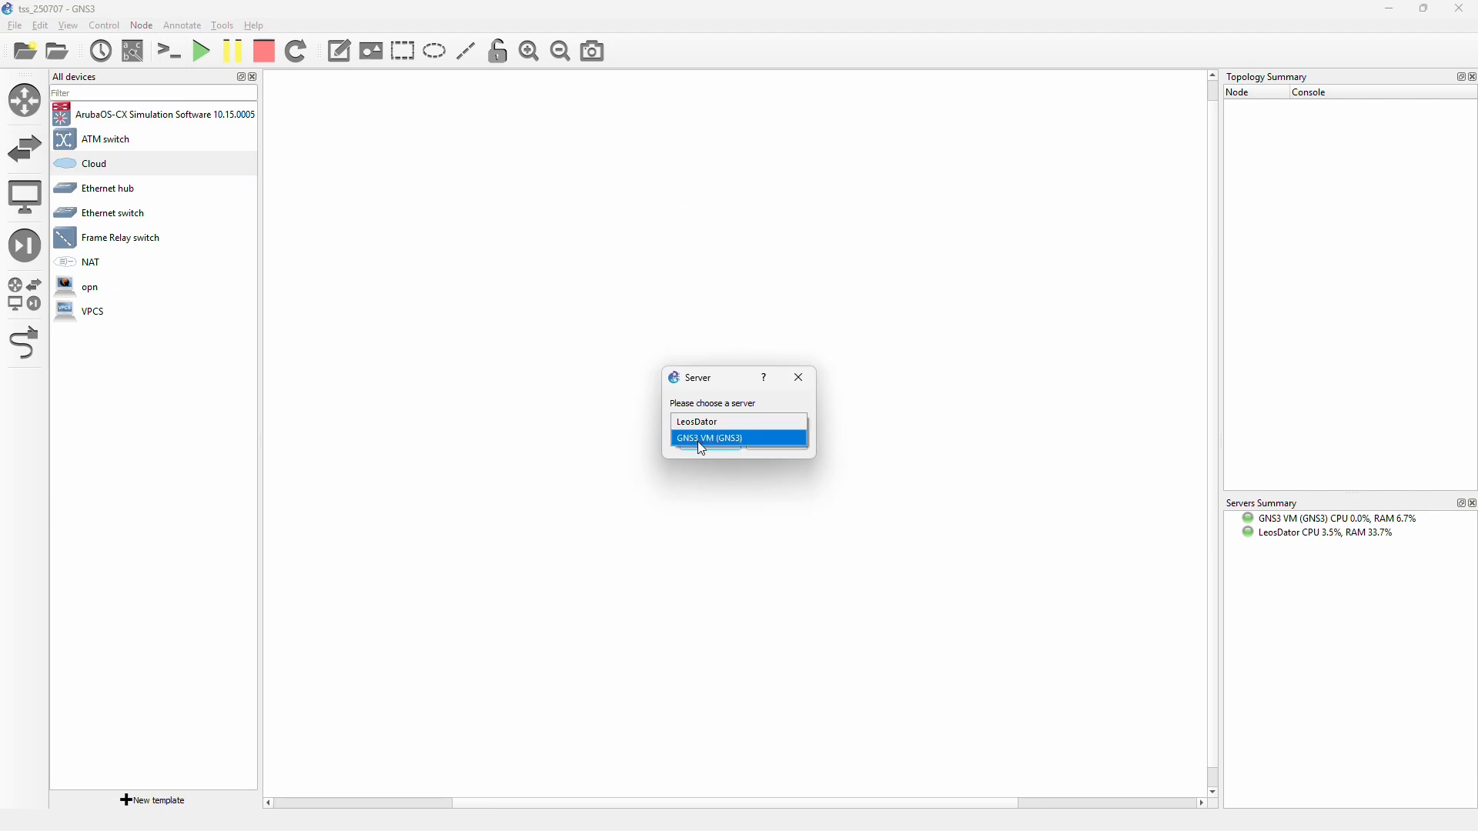
{"action": "left_click", "coordinate": [708, 439]}
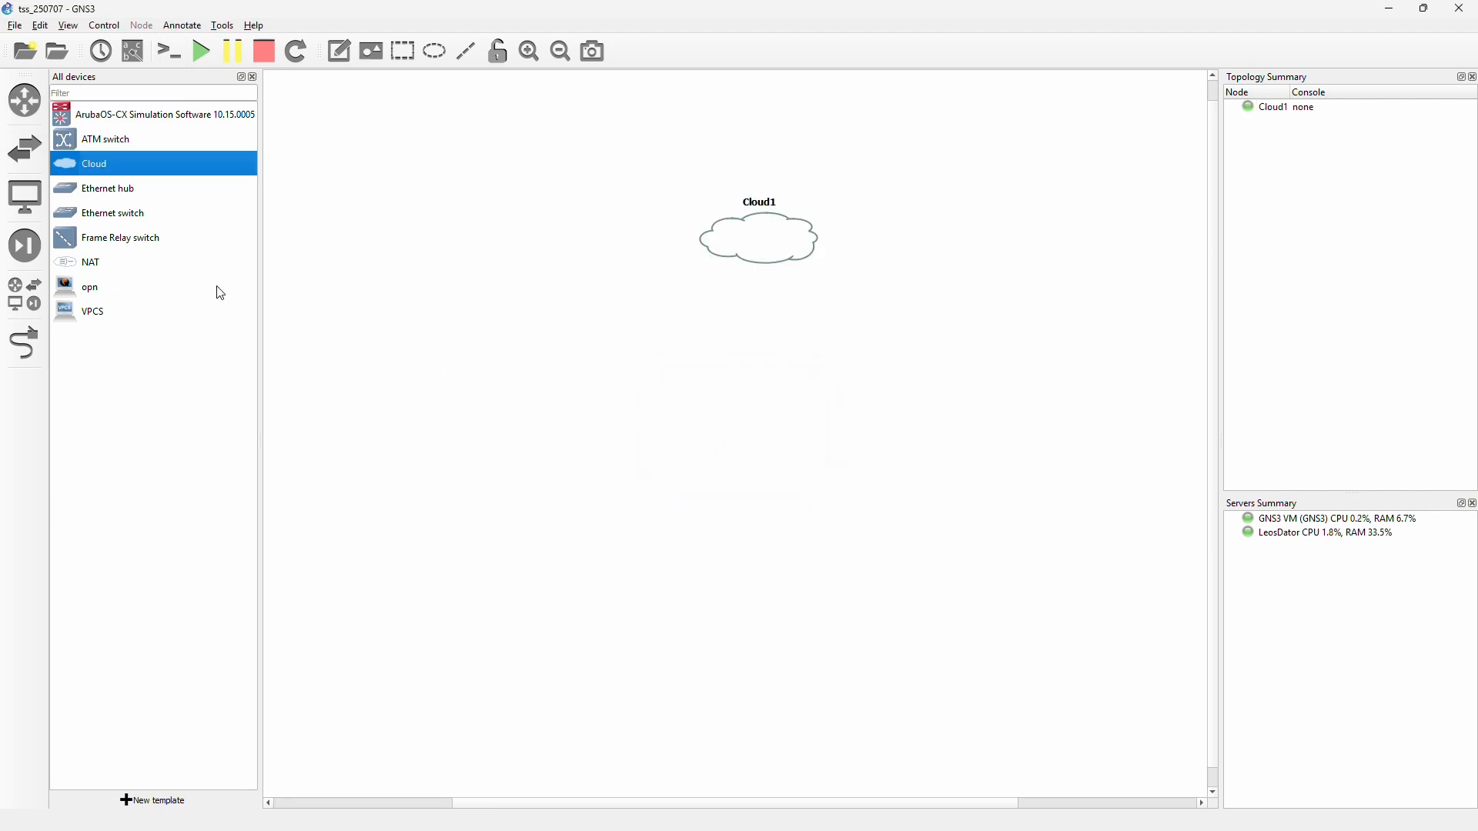
{"action": "left_click_drag", "start_coordinate": [92, 309], "coordinate": [658, 444]}
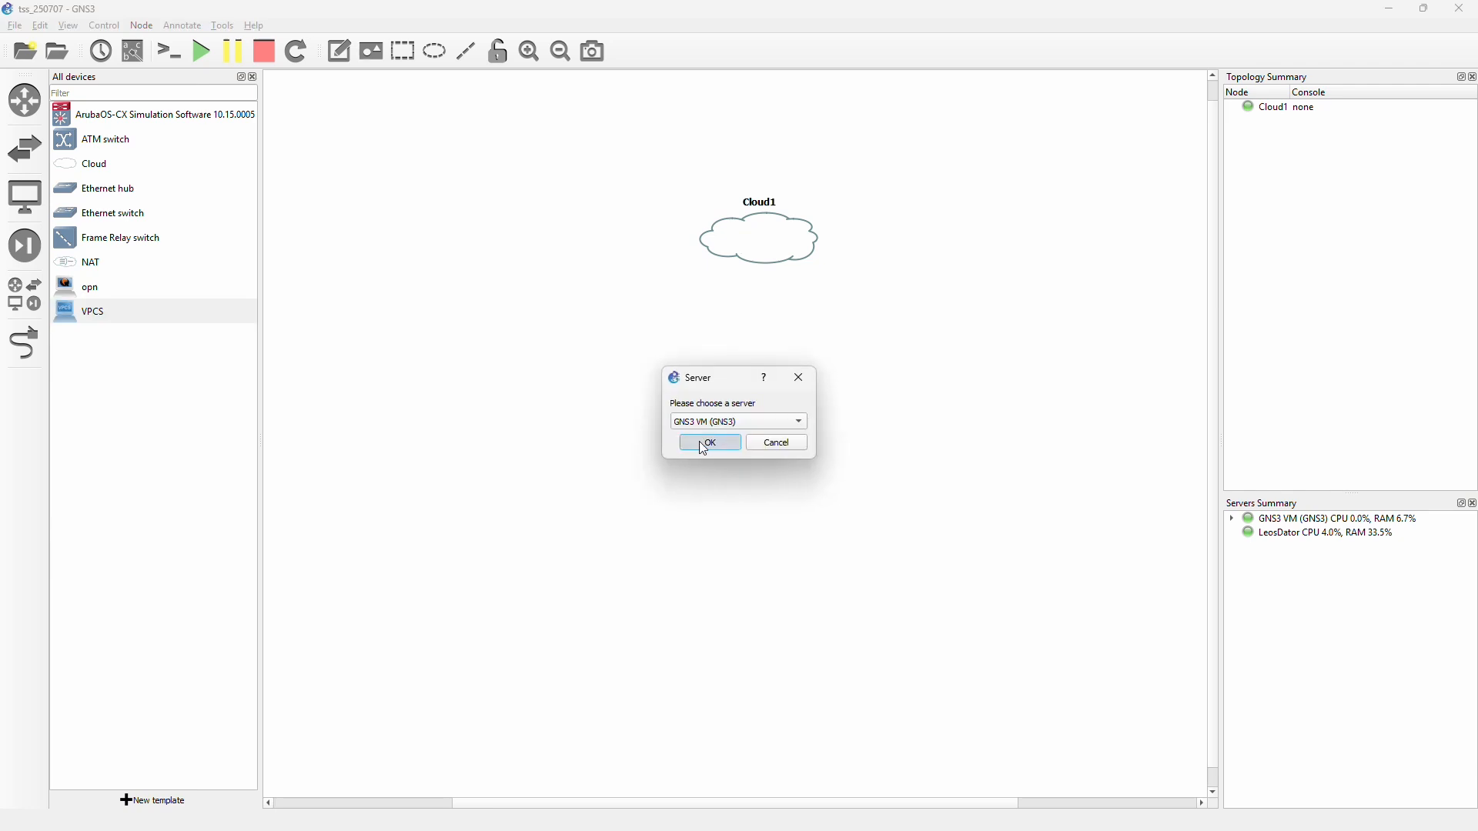
{"action": "left_click", "coordinate": [707, 444]}
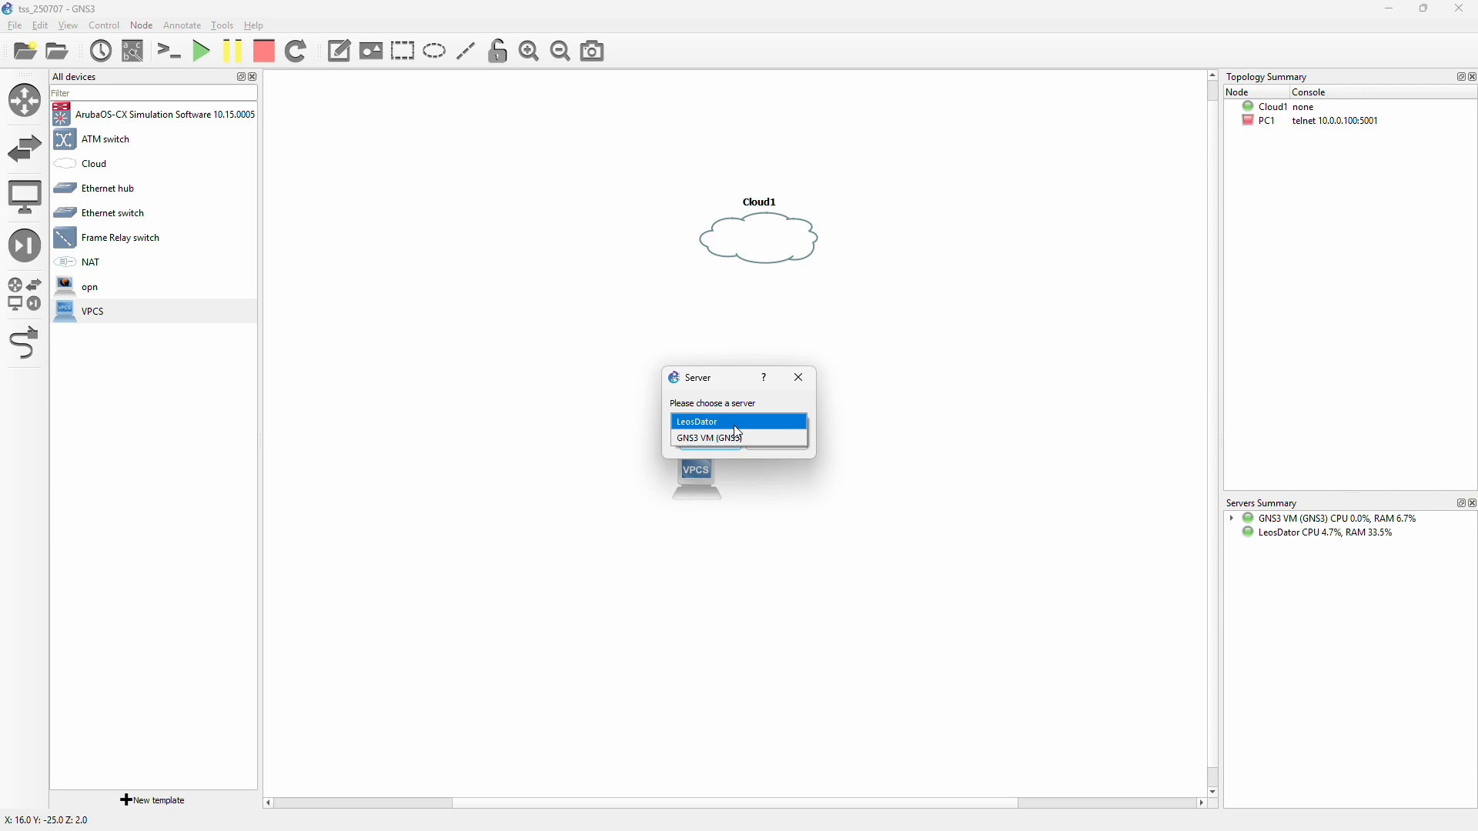
{"action": "left_click", "coordinate": [698, 422]}
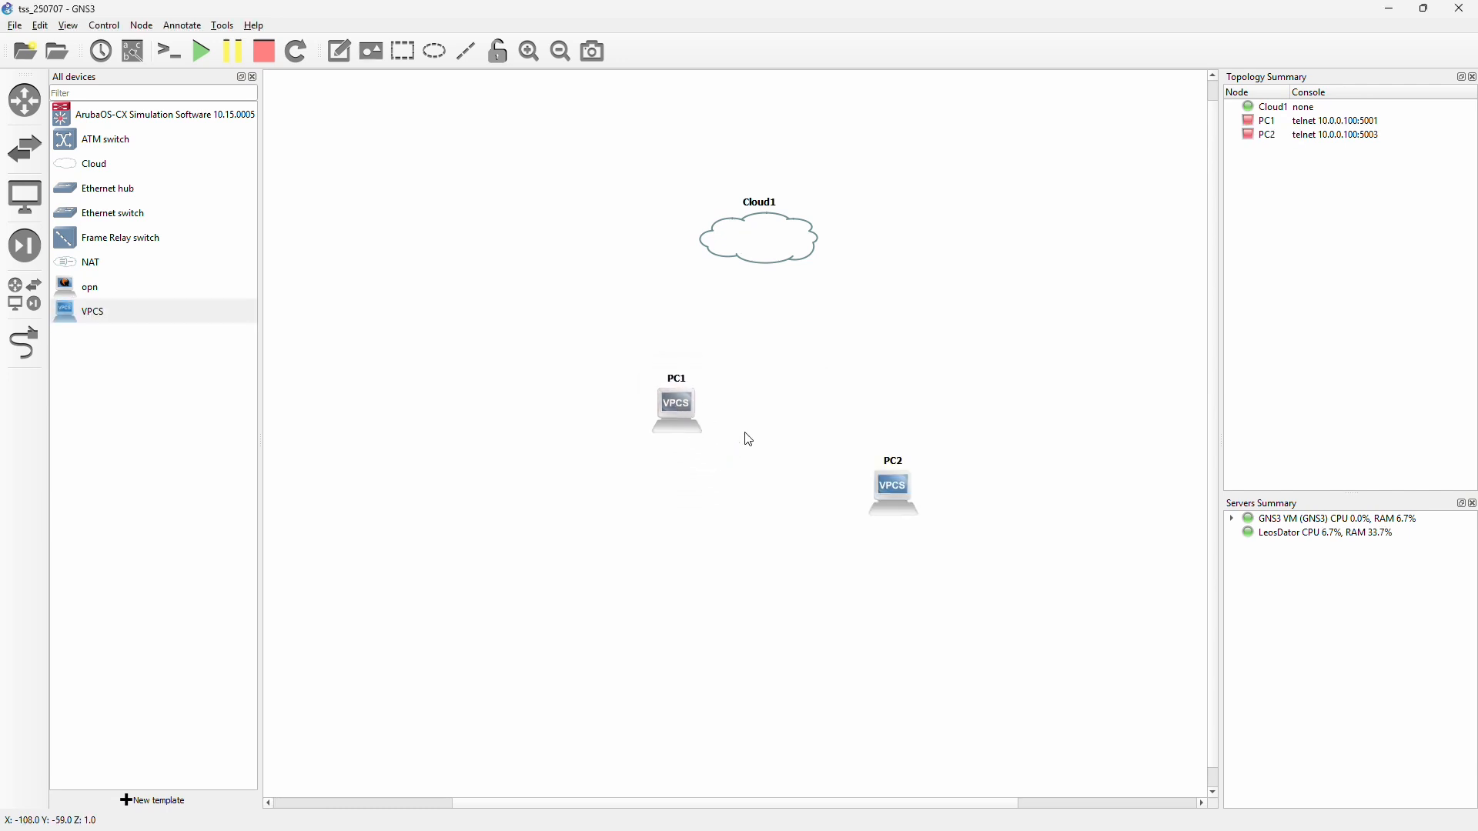
{"action": "left_click_drag", "start_coordinate": [893, 485], "coordinate": [879, 404]}
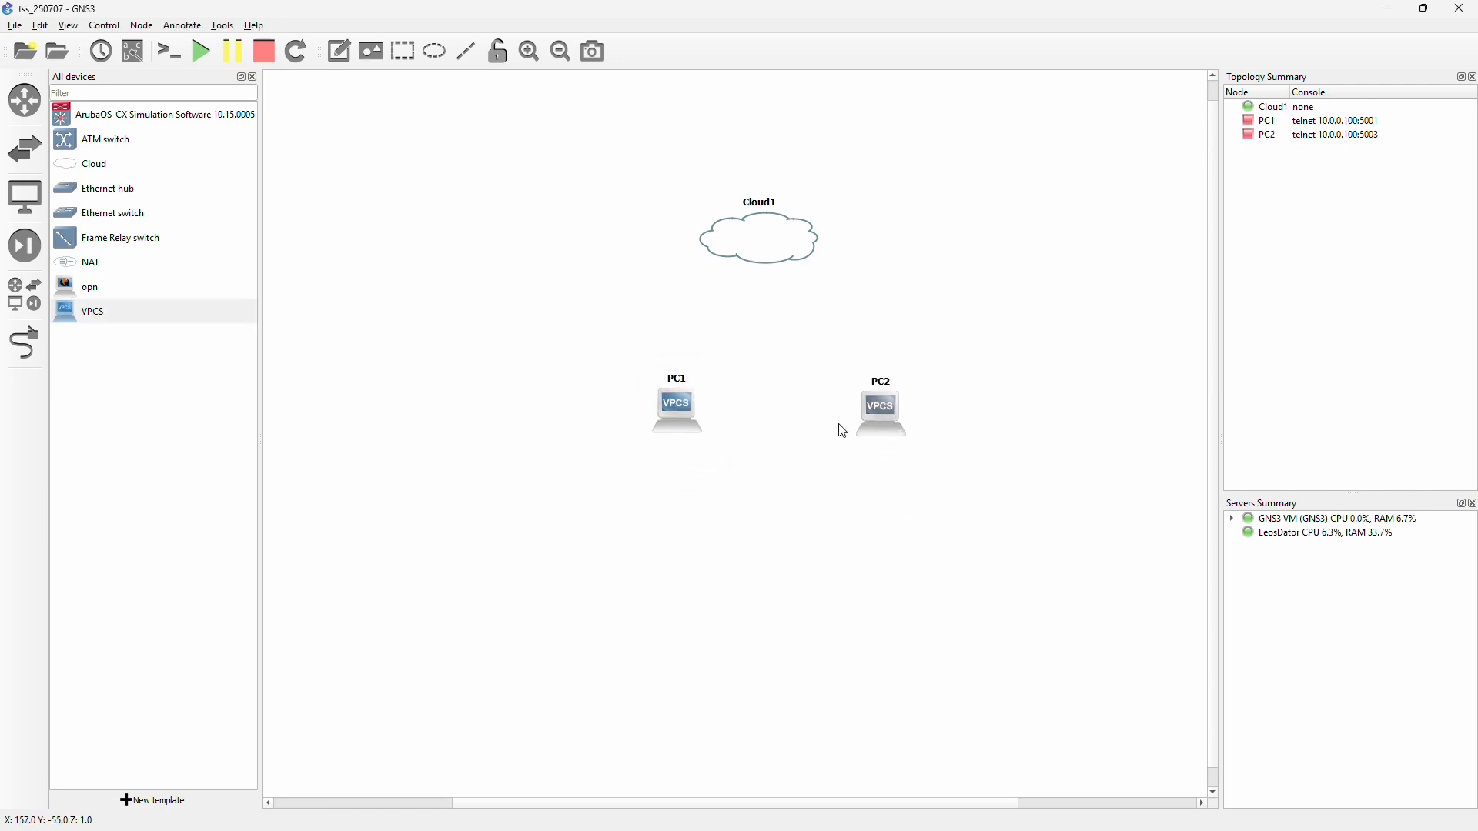
{"action": "left_click", "coordinate": [23, 344]}
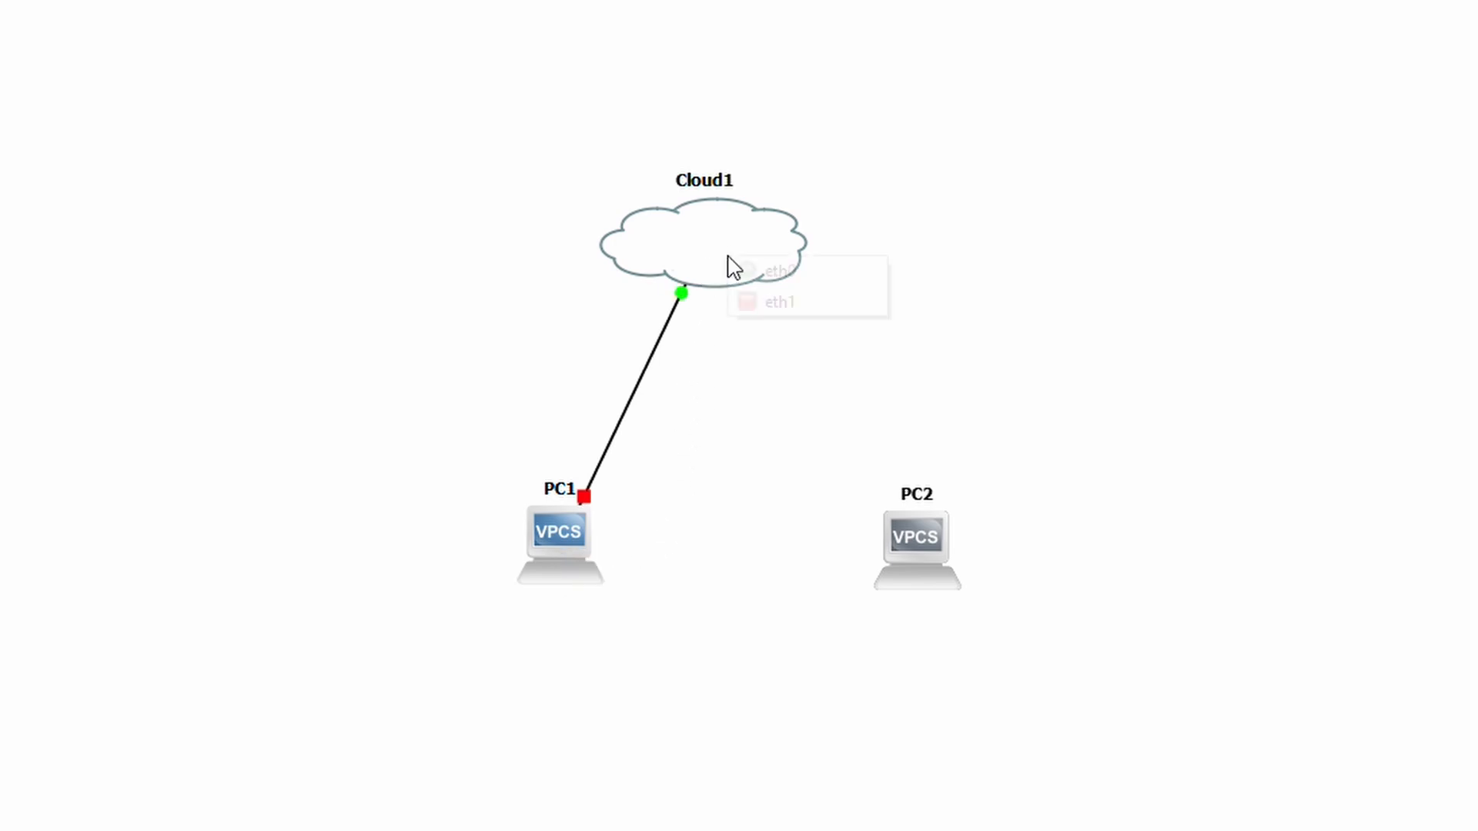
{"action": "mouse_move", "coordinate": [779, 303]}
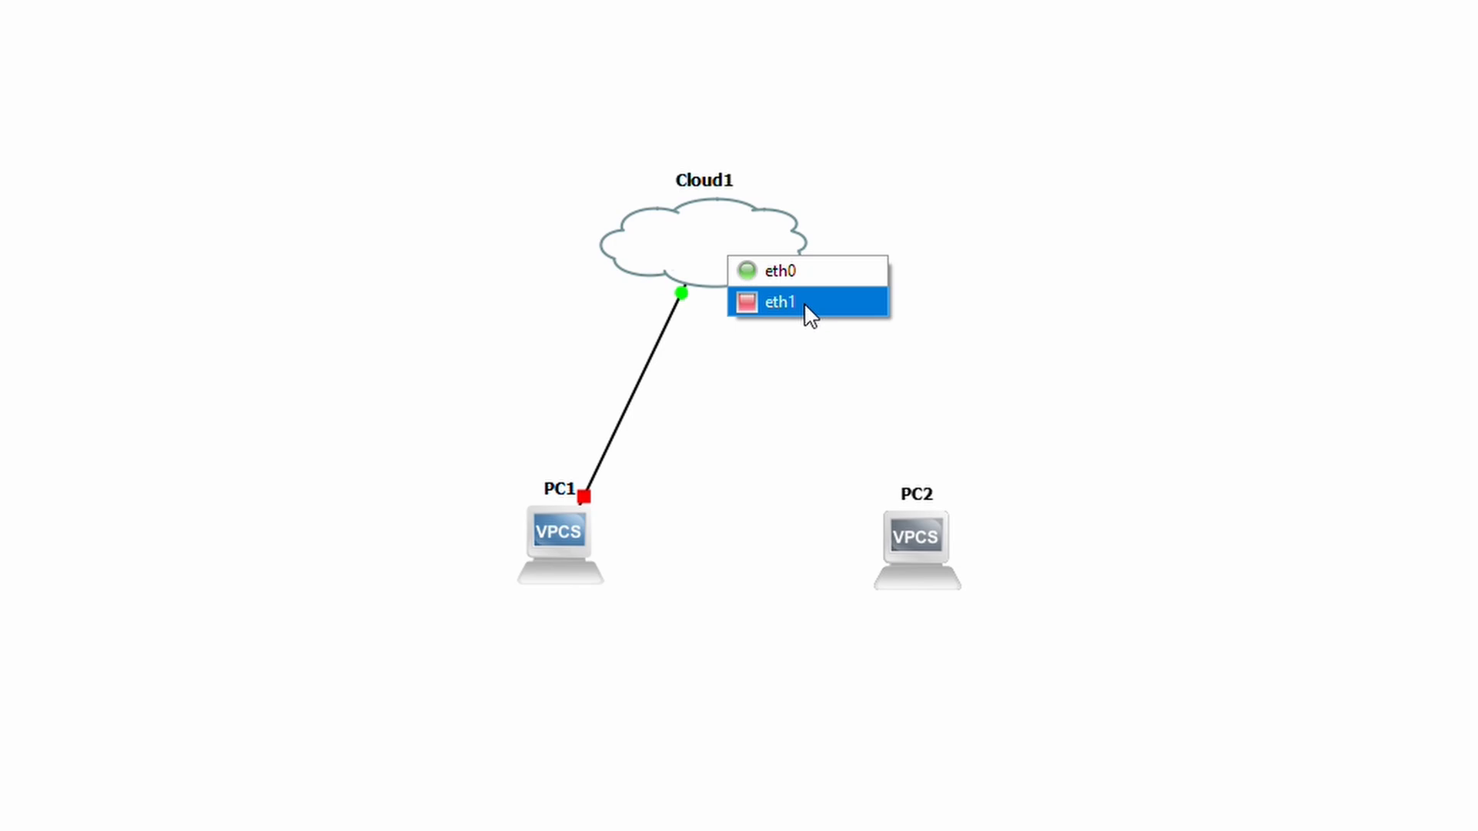
Step: Attach PC2's link to Cloud1's eth1 interface and start all devices
{"action": "left_click", "coordinate": [781, 303]}
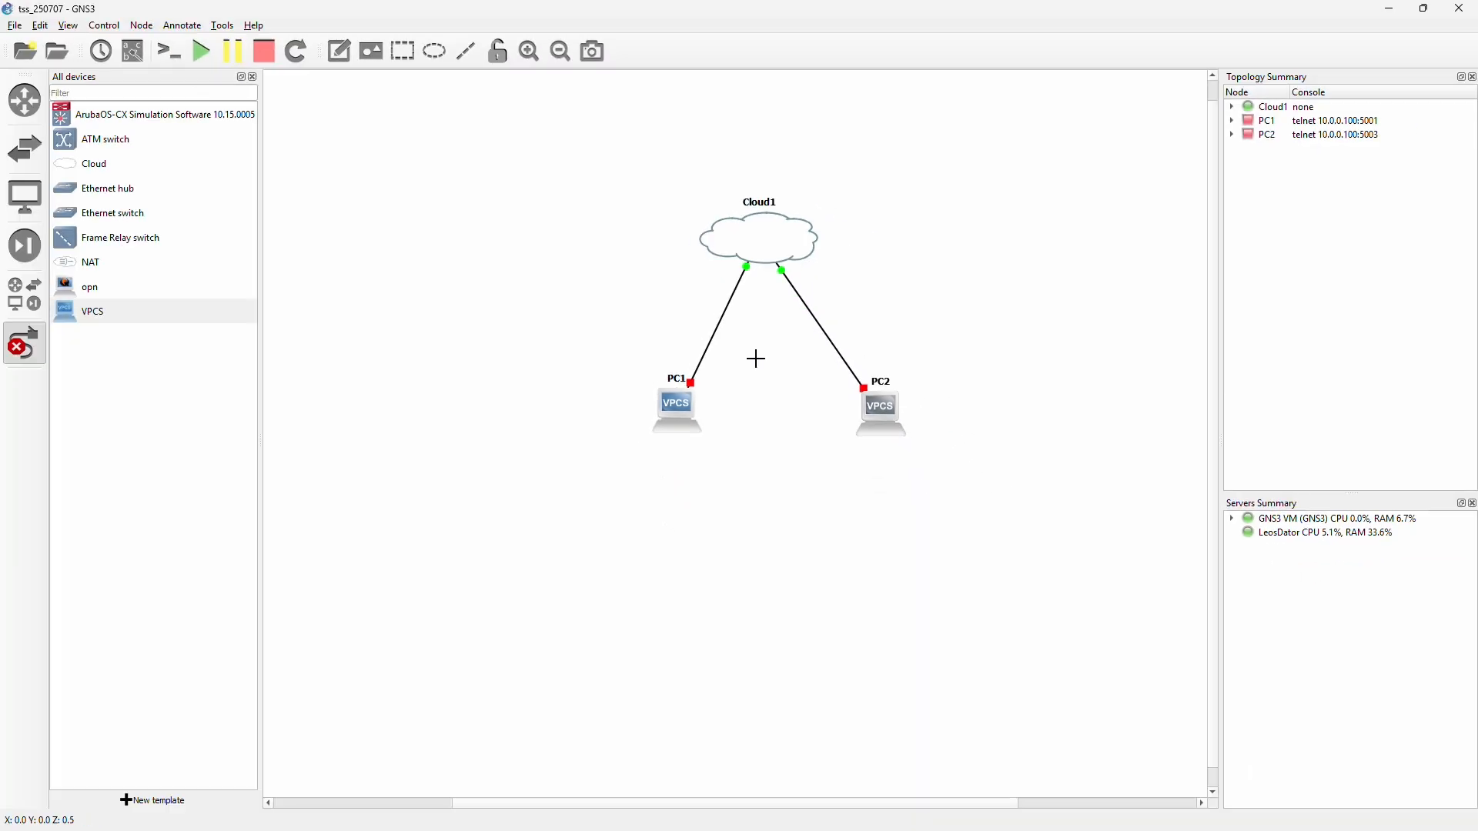
{"action": "left_click", "coordinate": [200, 50]}
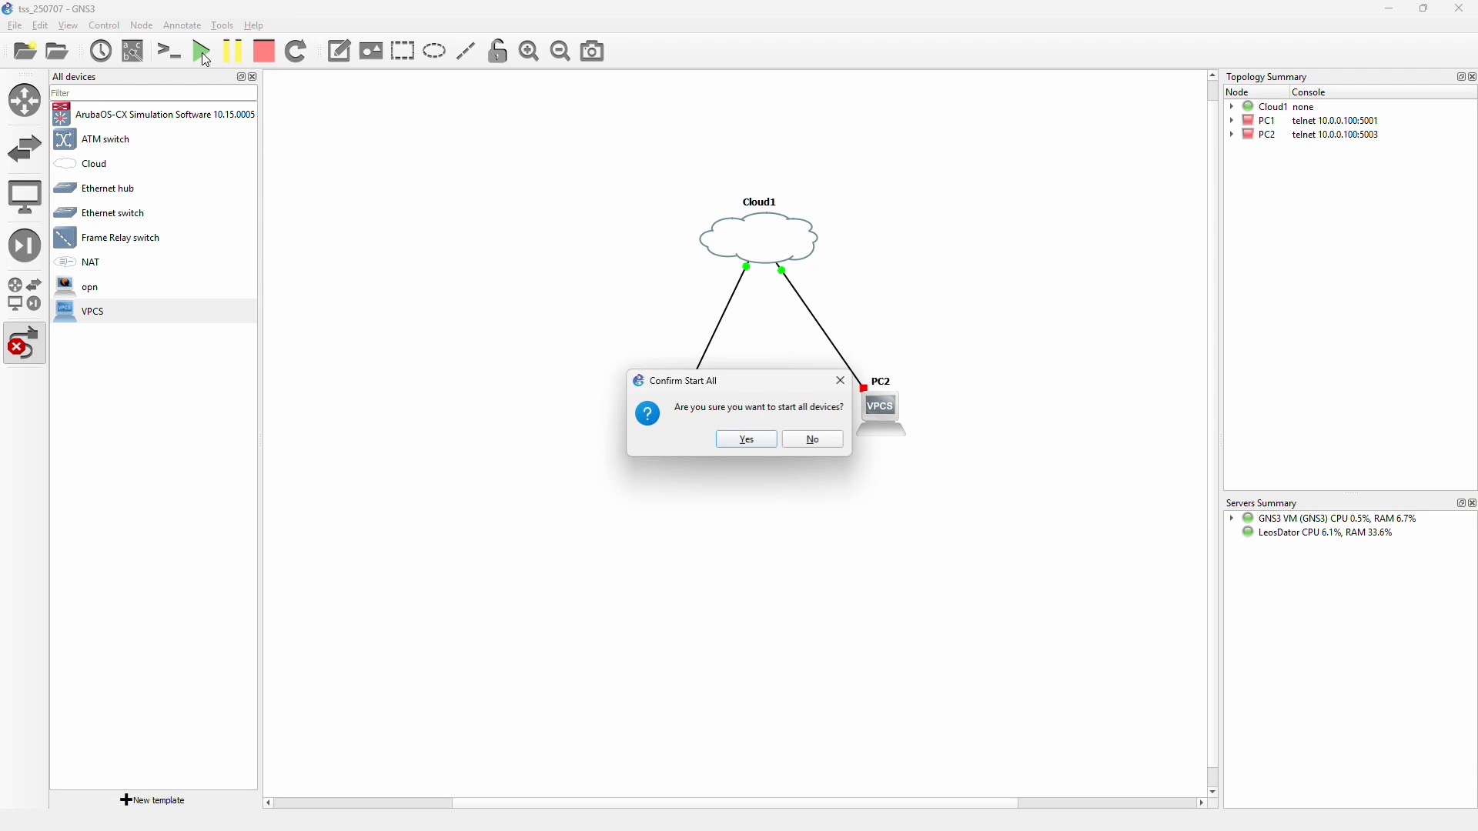
Step: Confirm starting all devices and bring up PC1's console among all device consoles
{"action": "left_click", "coordinate": [743, 438]}
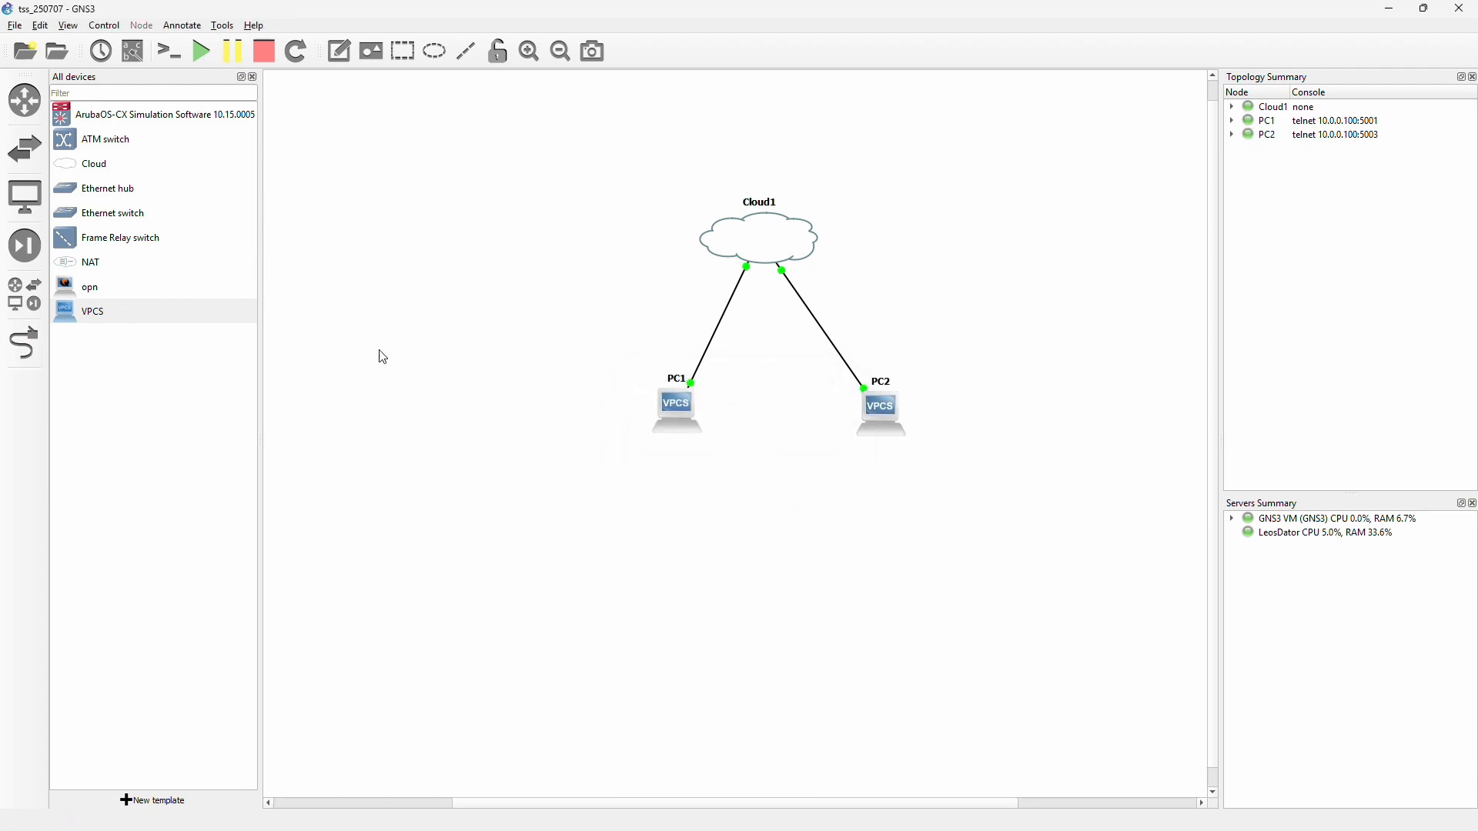
{"action": "left_click", "coordinate": [200, 51]}
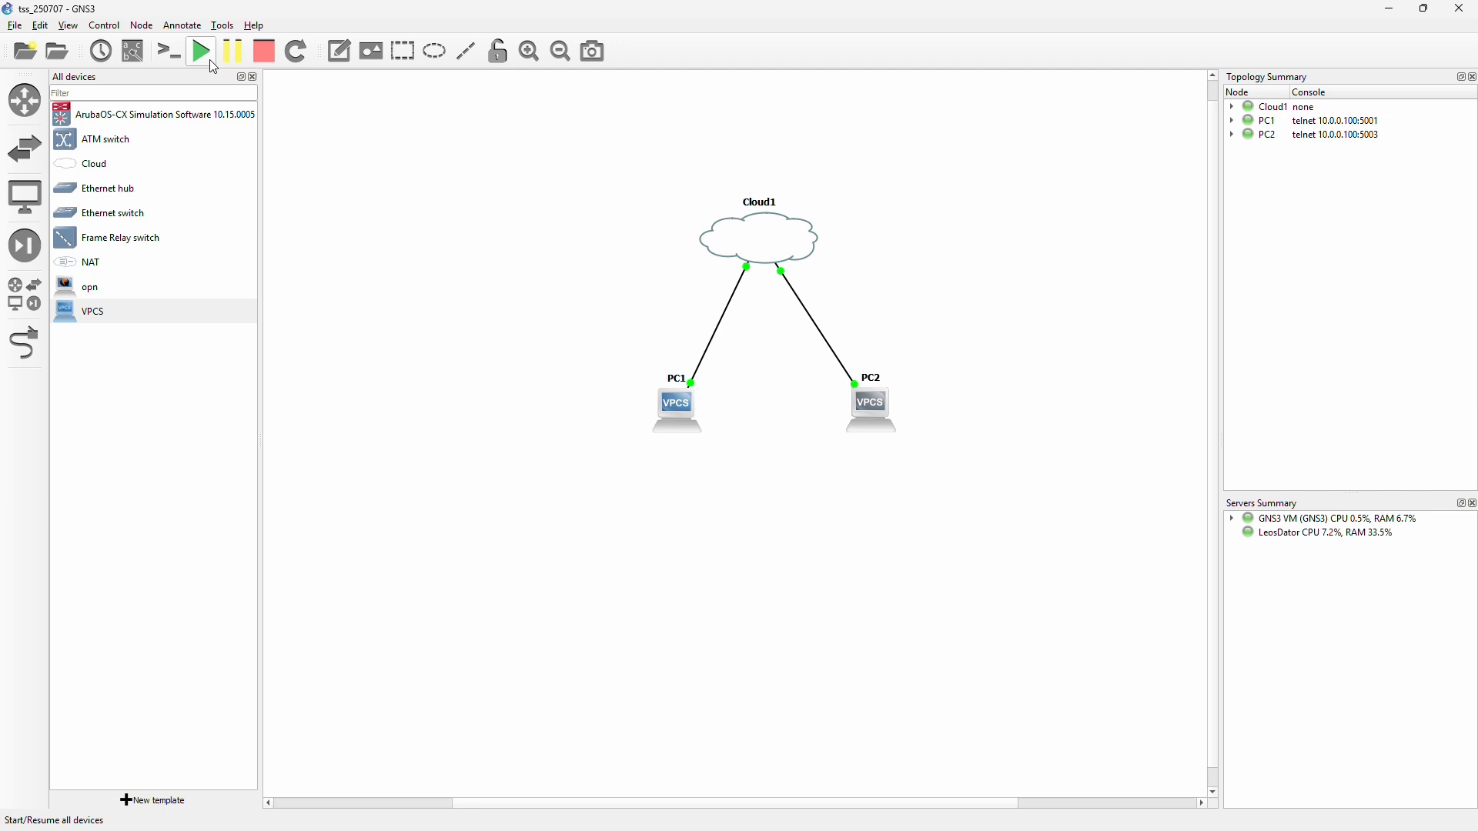
{"action": "left_click", "coordinate": [166, 51]}
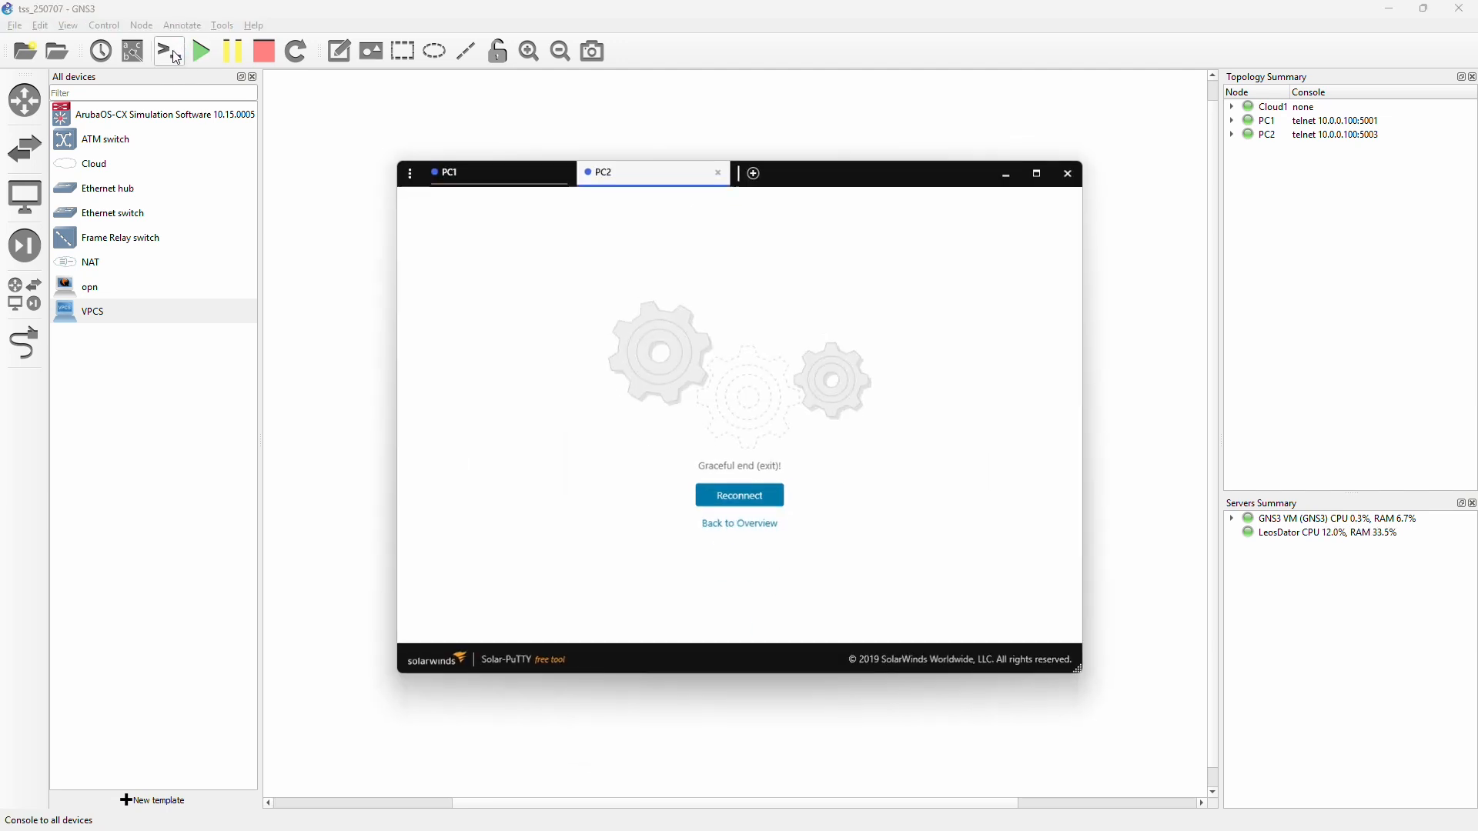
{"action": "left_click", "coordinate": [739, 494]}
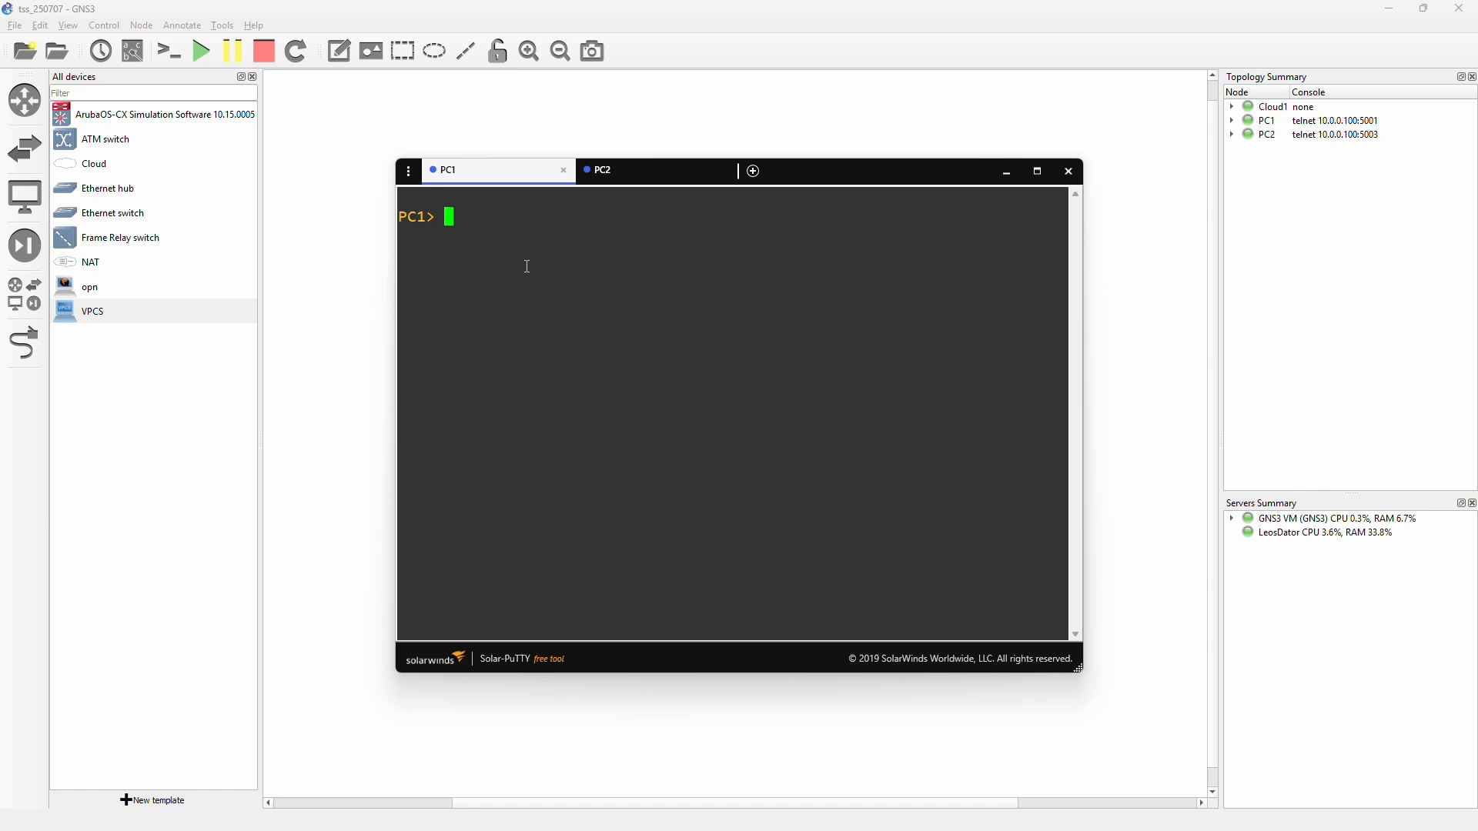
Step: Run 'ip dhcp' on PC1 and verify with 'show ip' that it leased 10.0.0.101/24
{"action": "type", "text": "show"}
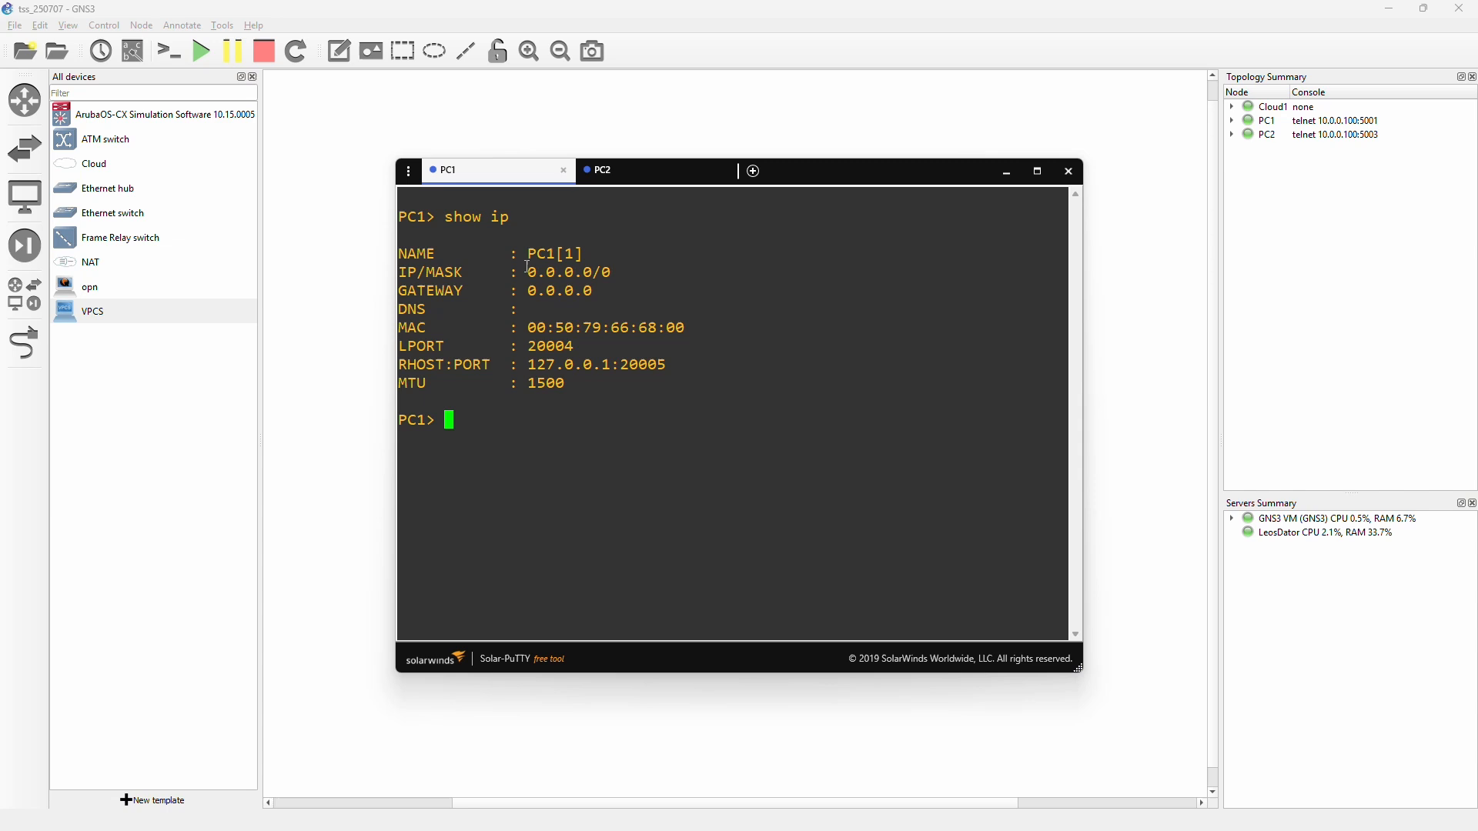
{"action": "type", "text": "i"}
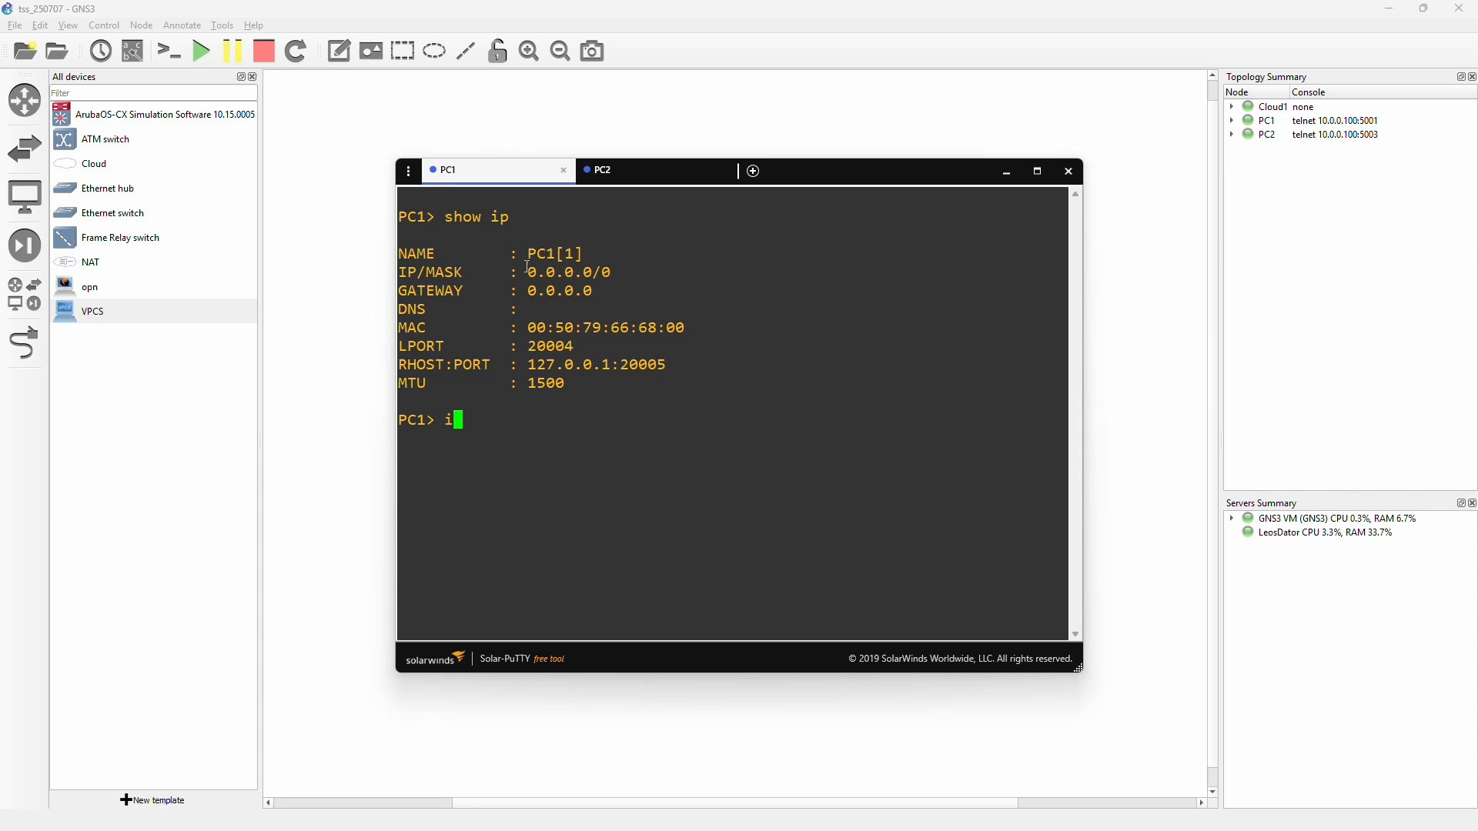
{"action": "type", "text": "p"}
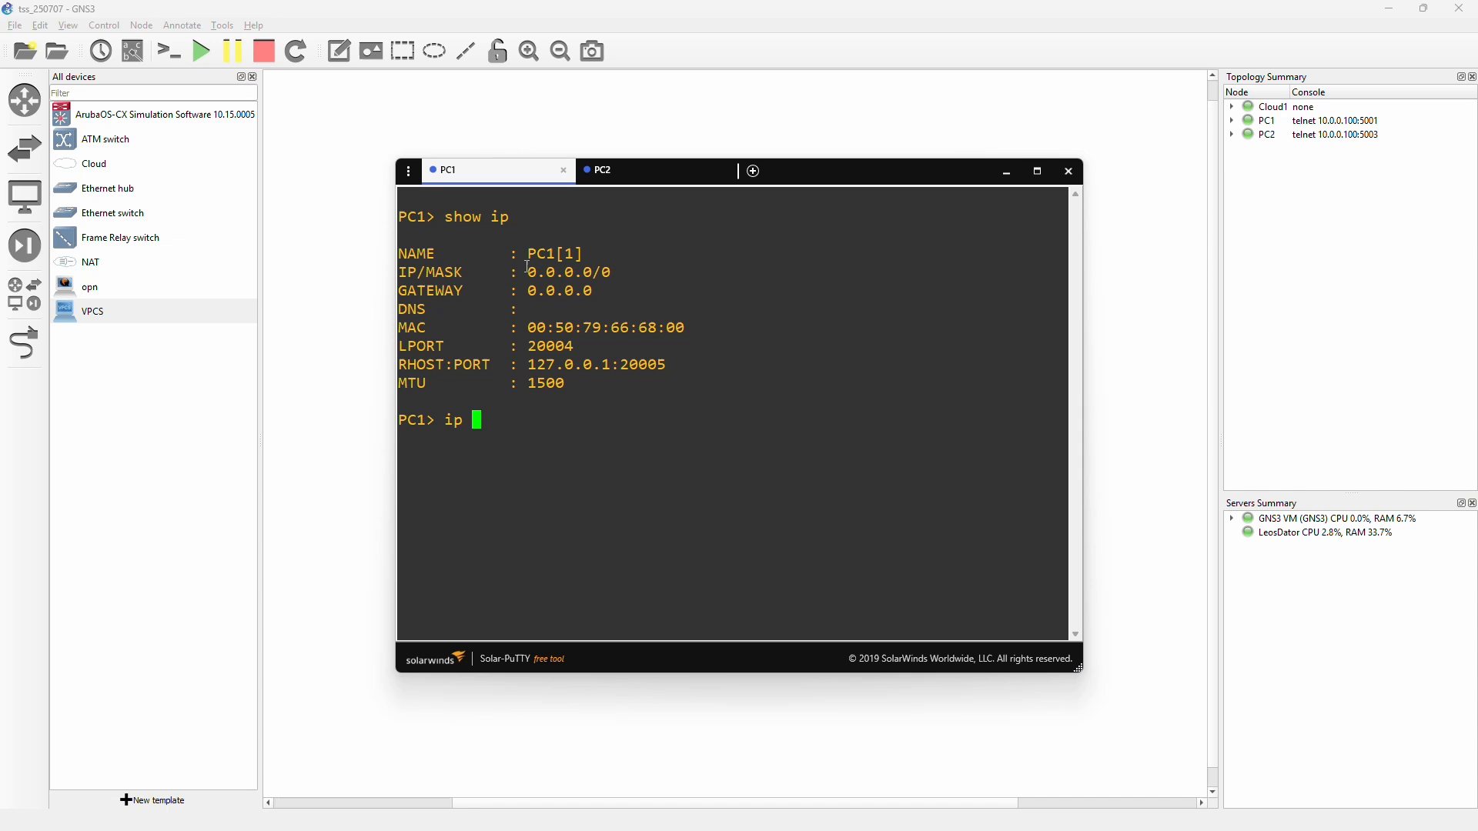
{"action": "type", "text": "dh"}
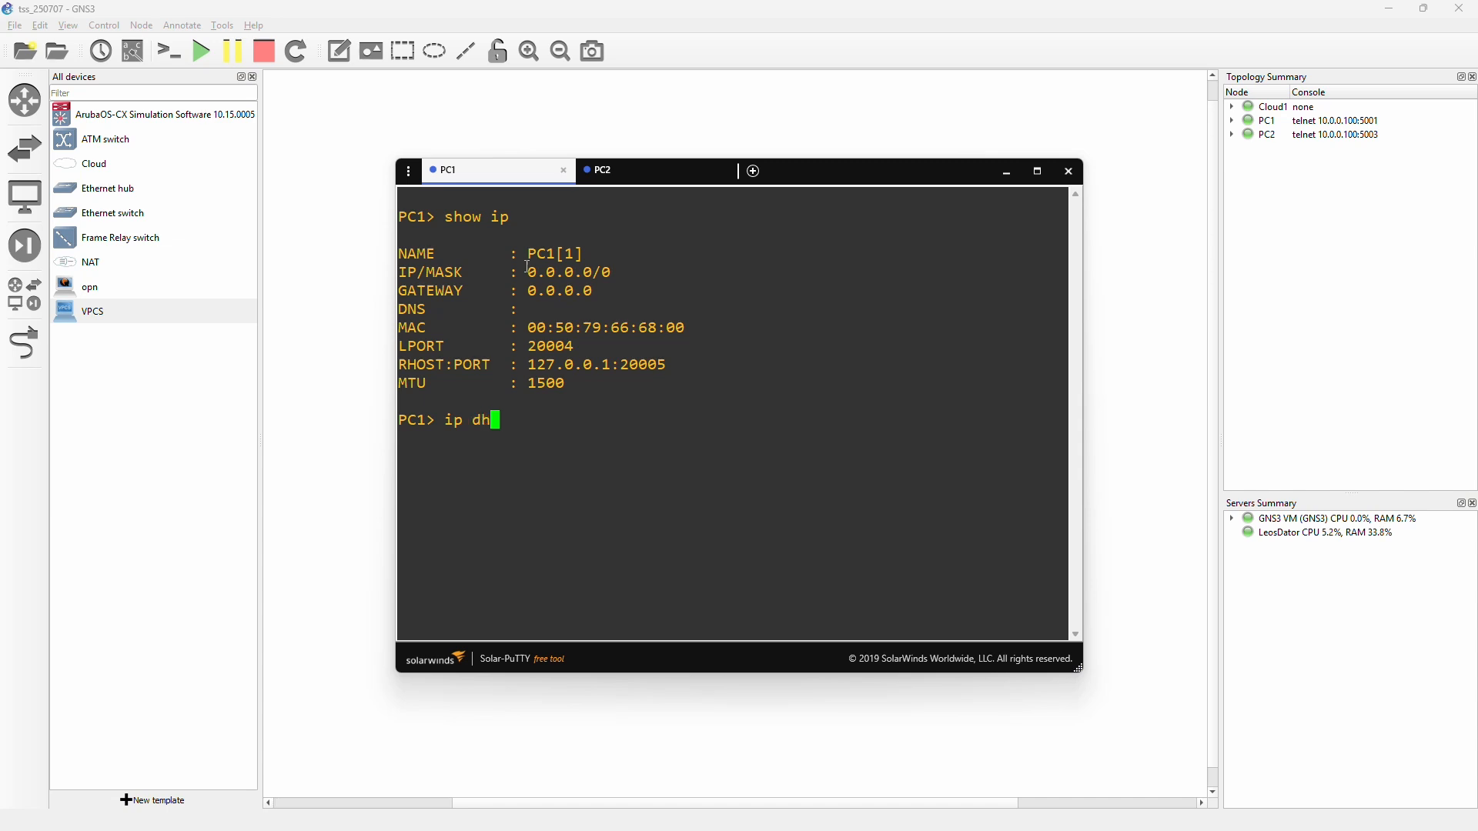
{"action": "type", "text": "cp"}
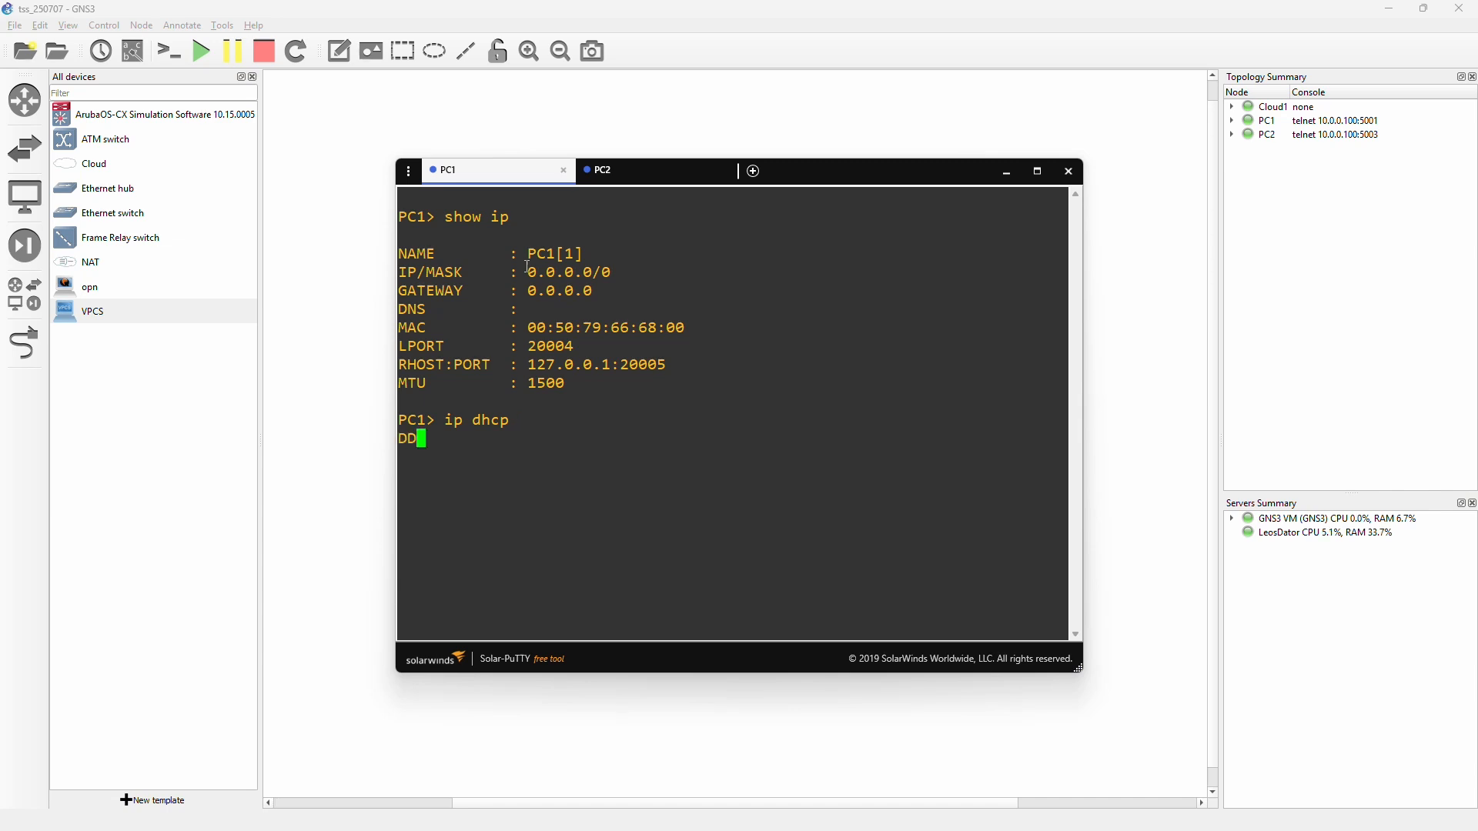
{"action": "type", "text": "OR"}
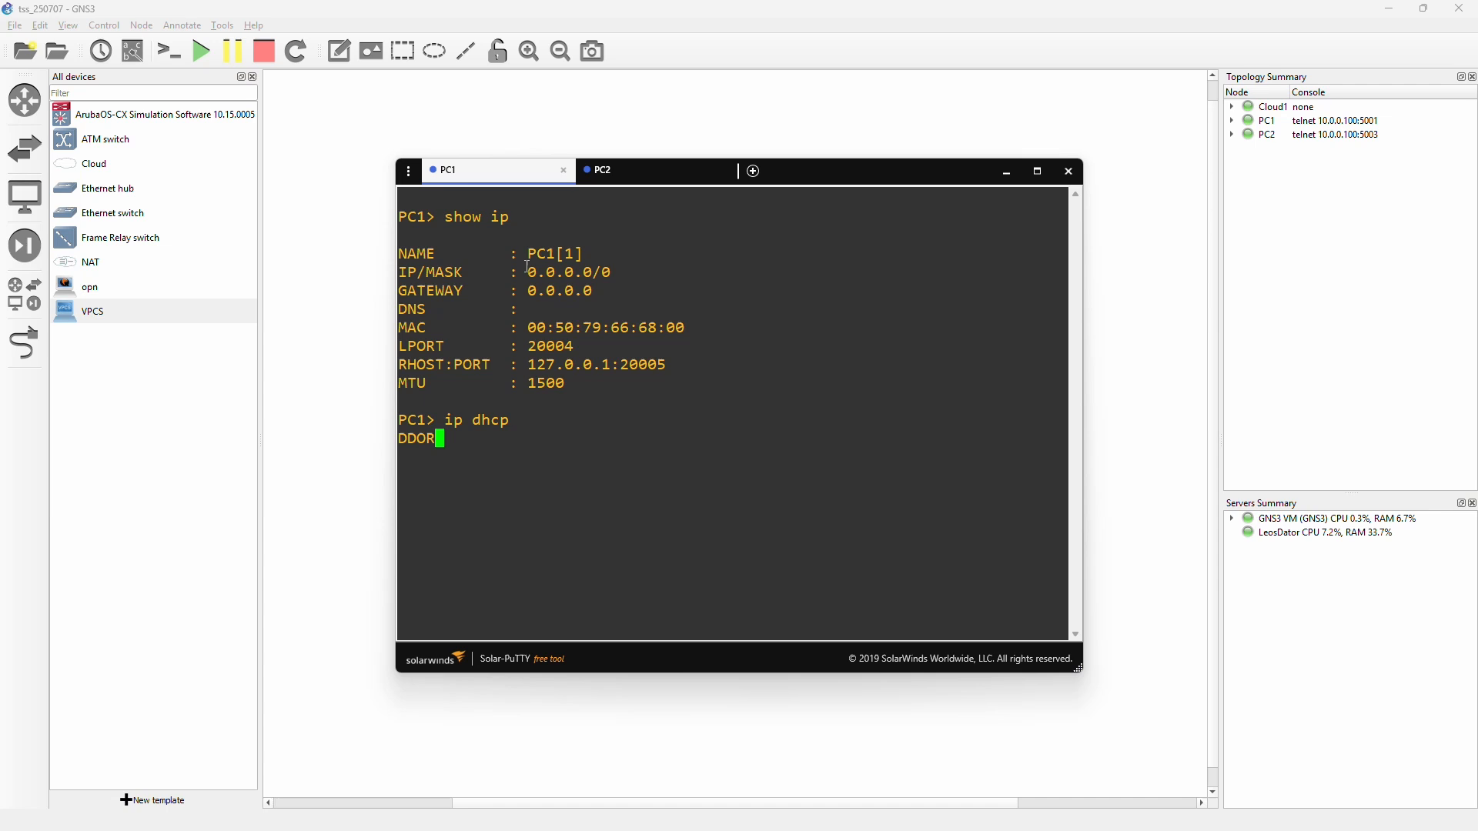
{"action": "type", "text": "A"}
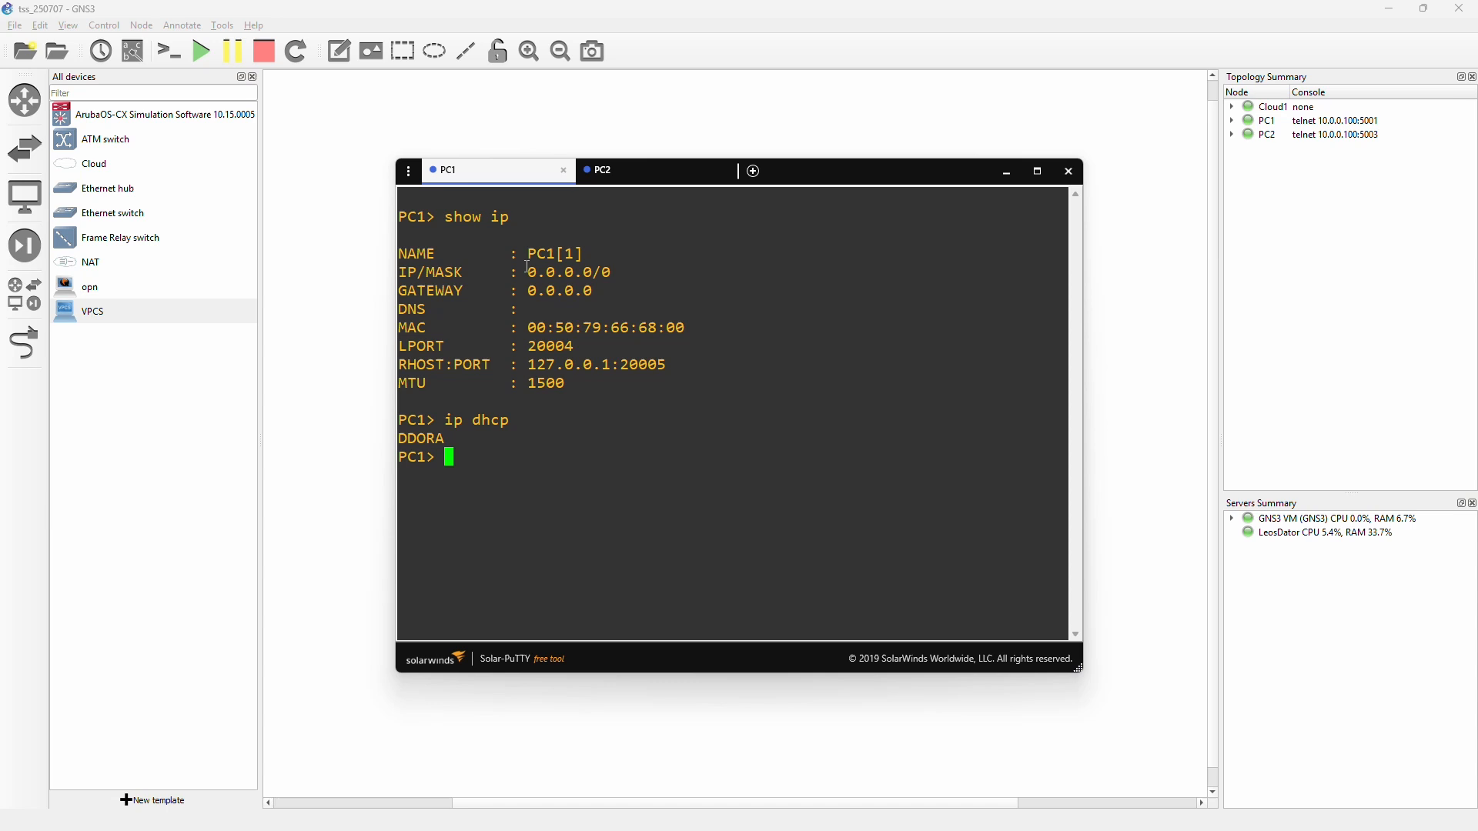
{"action": "type", "text": "show ip IP 10.0.0.101/24"}
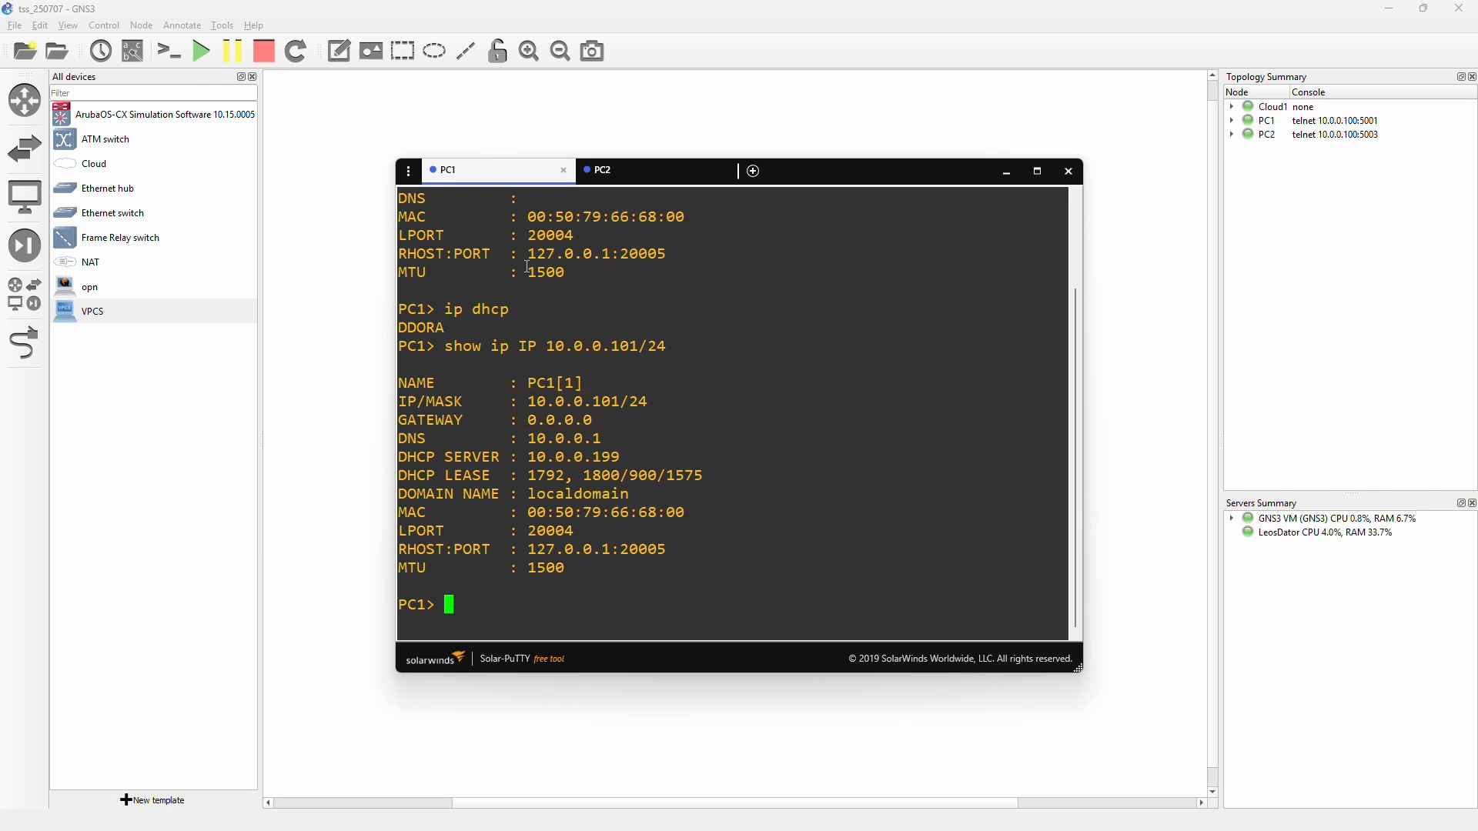
Step: Ping google.com from PC1; the name cannot be resolved
{"action": "type", "text": "pi"}
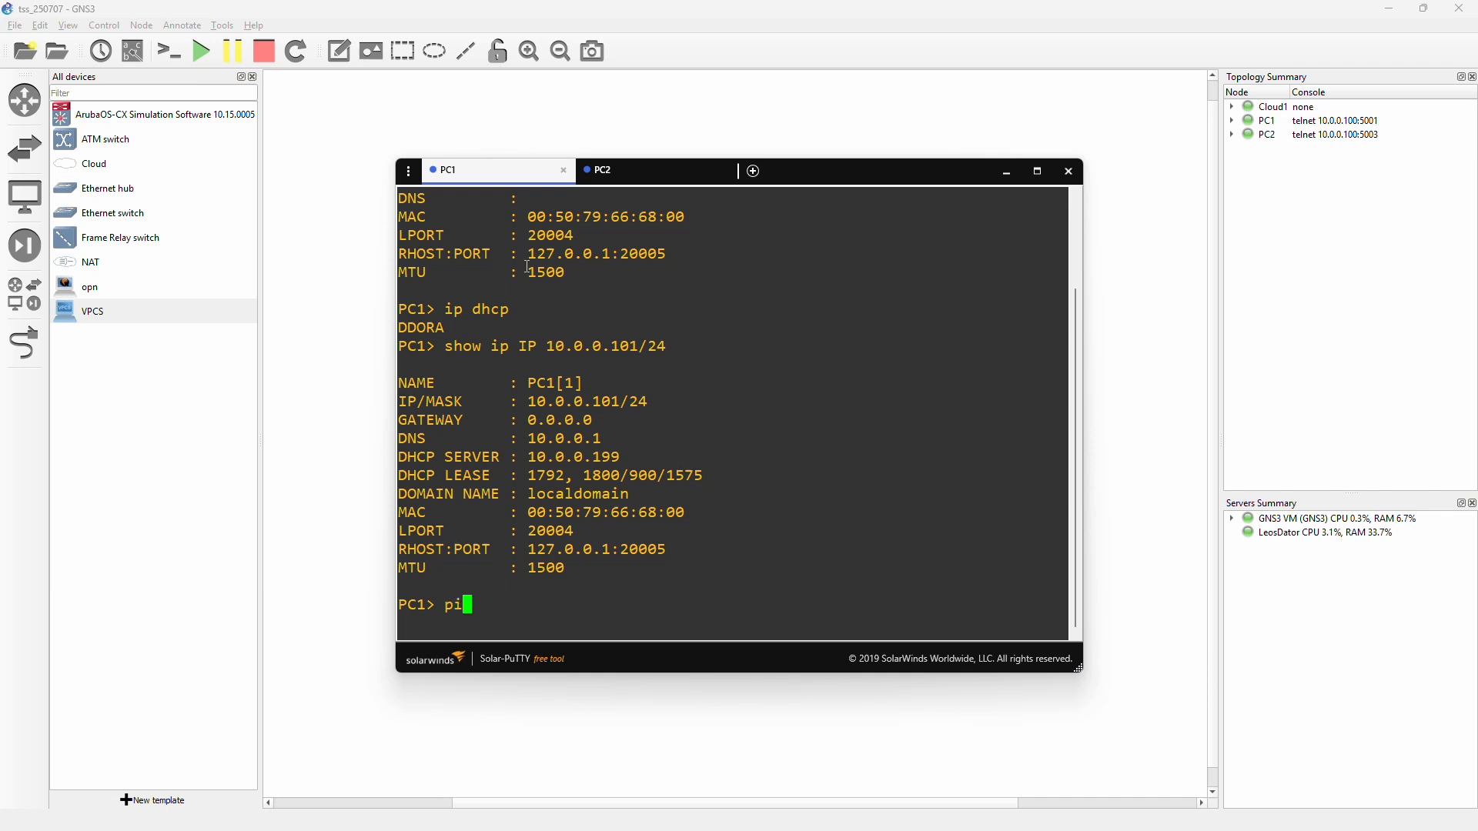
{"action": "type", "text": "ng g"}
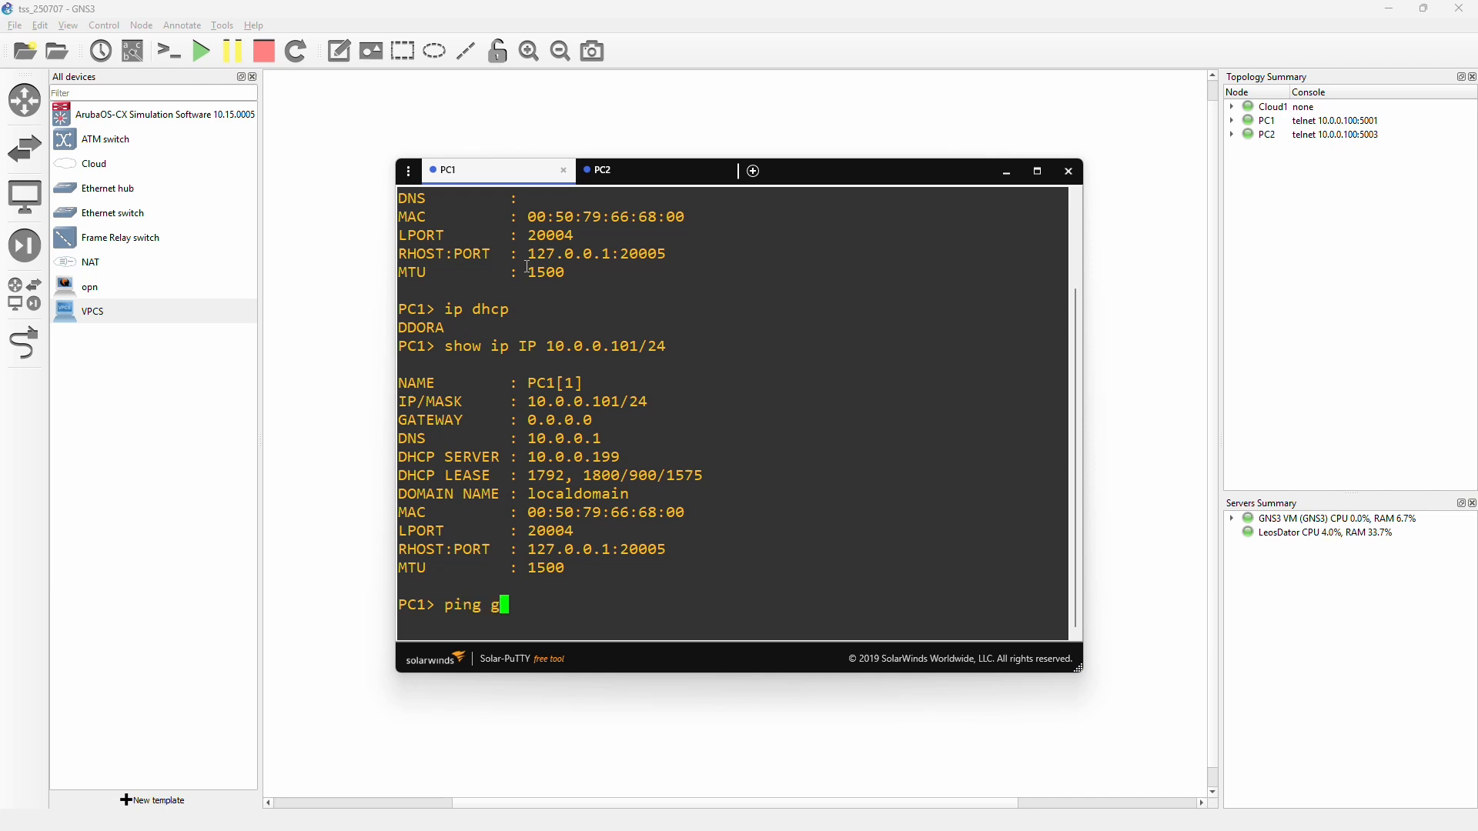
{"action": "type", "text": "oogle"}
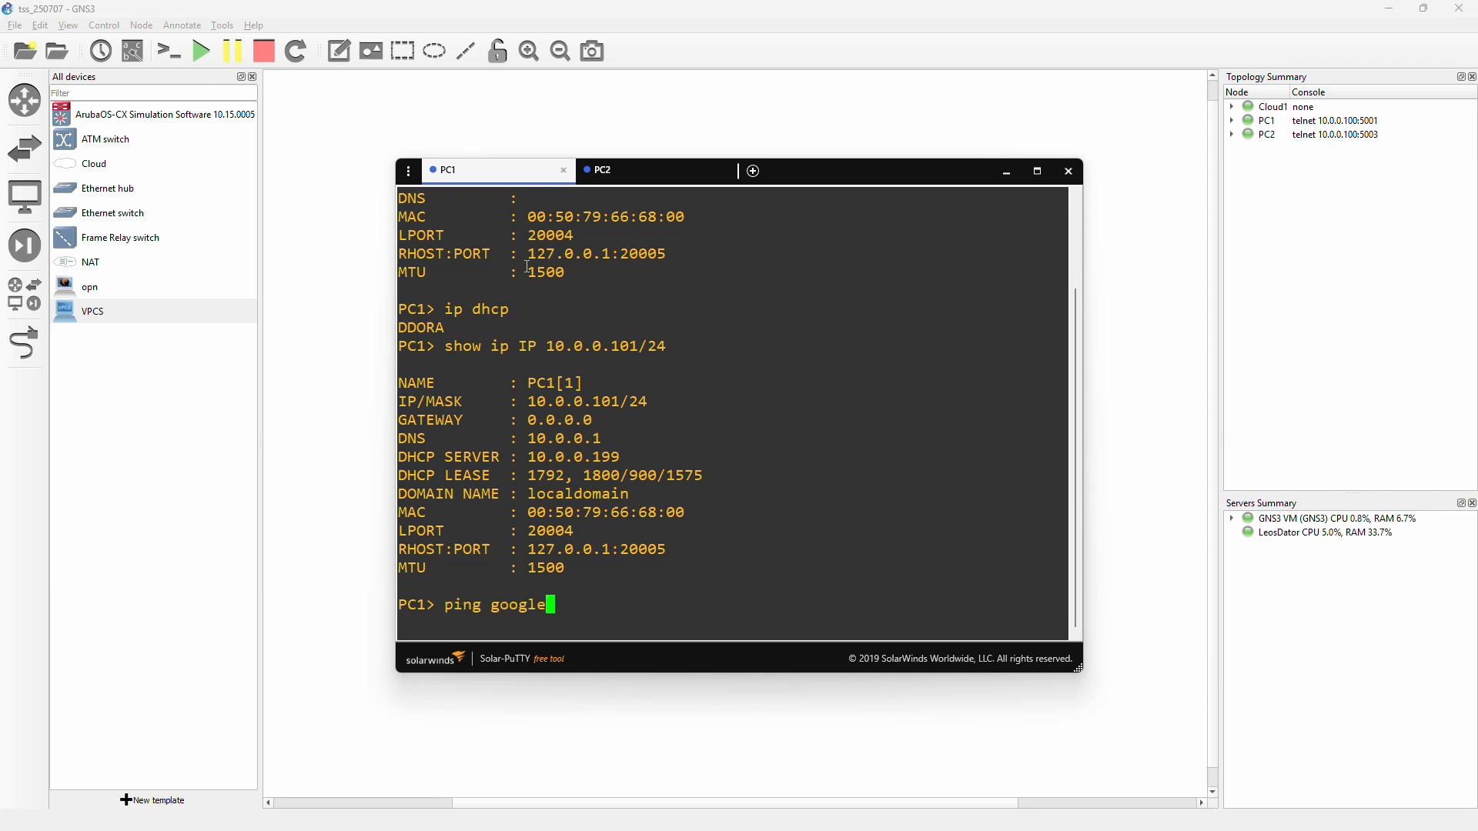
{"action": "type", "text": ".com"}
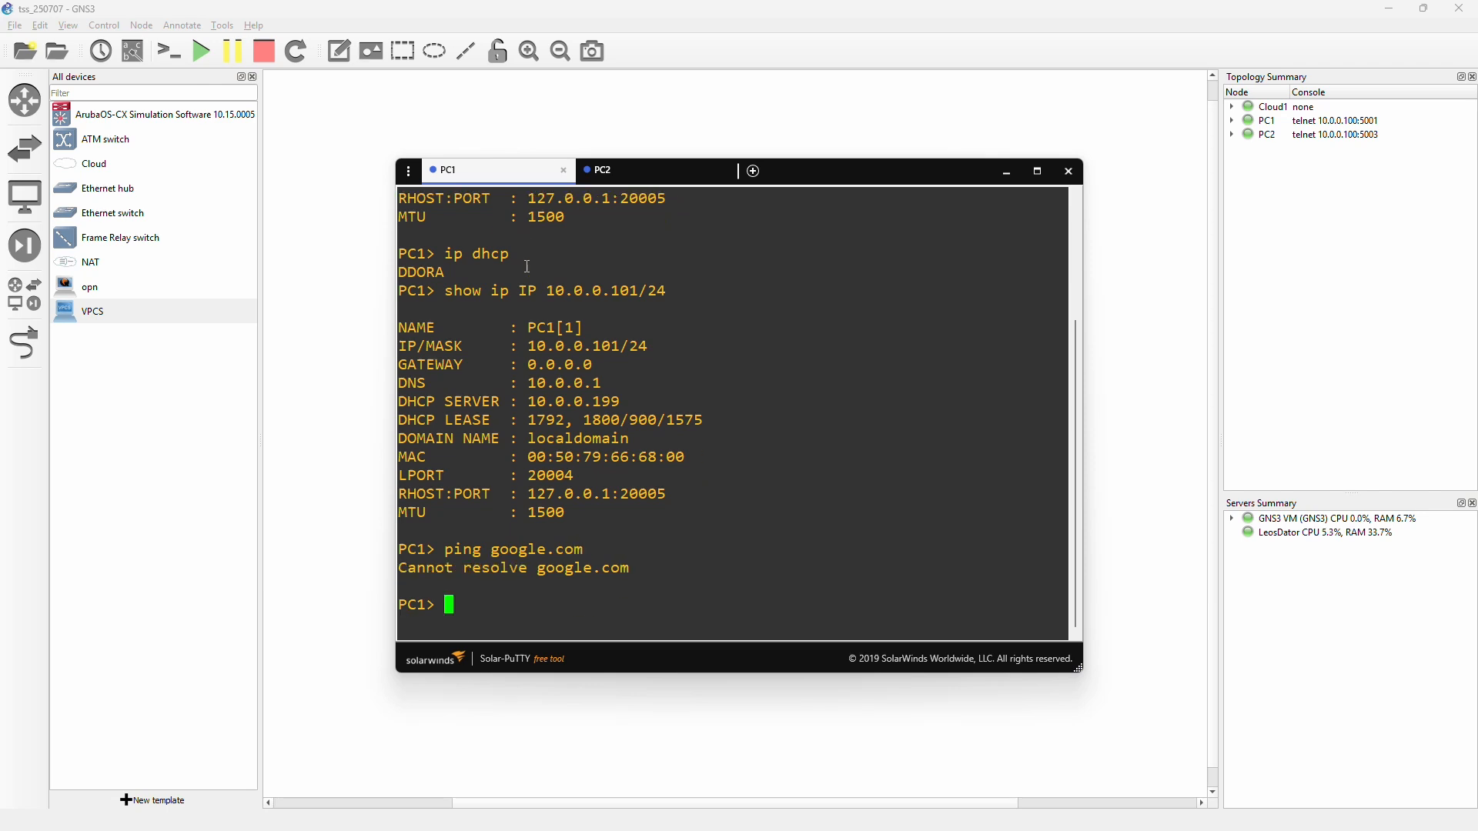
{"action": "mouse_move", "coordinate": [587, 231]}
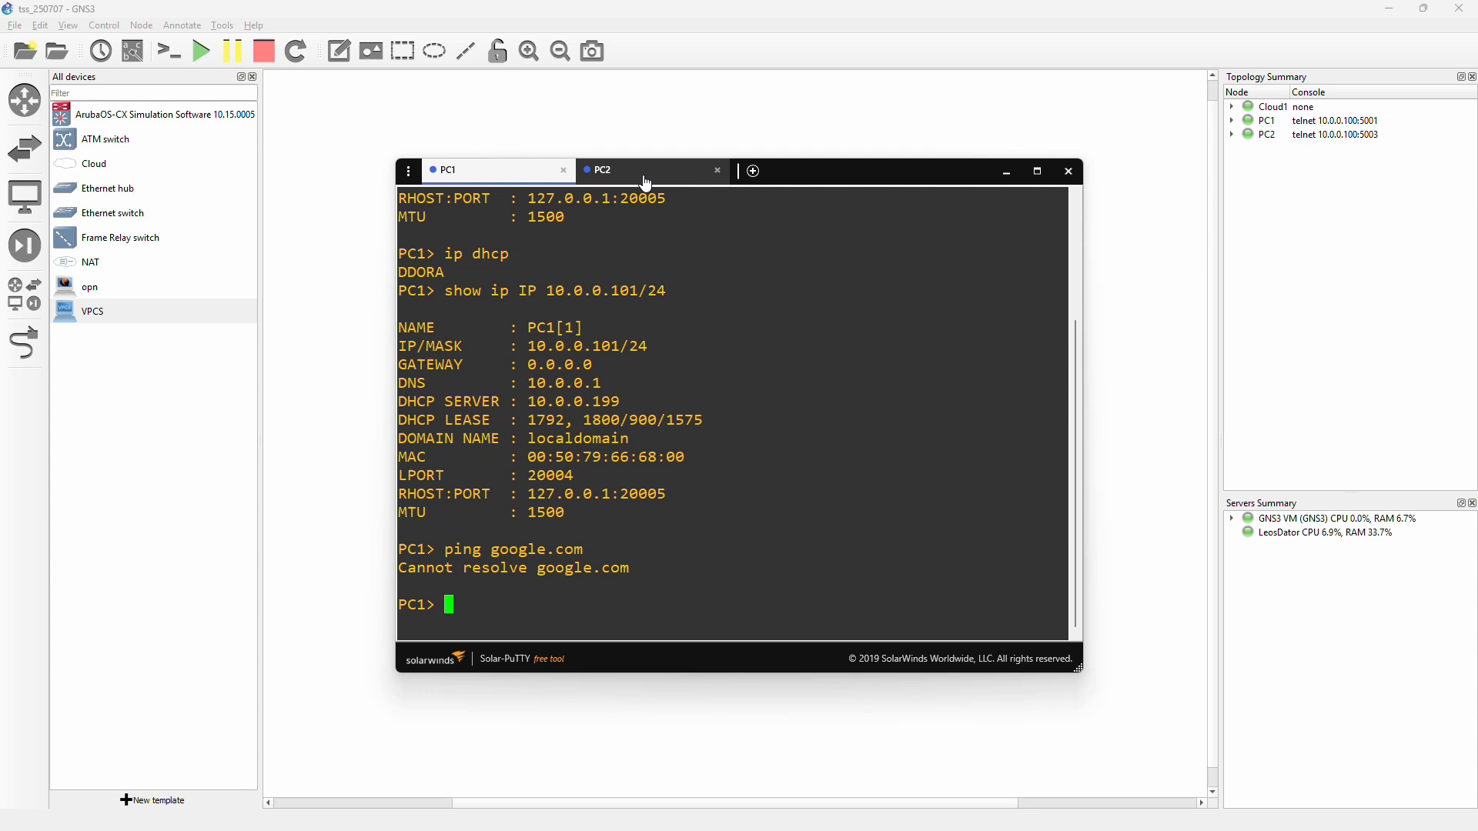
Step: On PC2's console run 'show ip' then 'ip dhcp' to lease 172.16.1.100/24 with gateway 172.16.1.2
{"action": "left_click", "coordinate": [600, 169]}
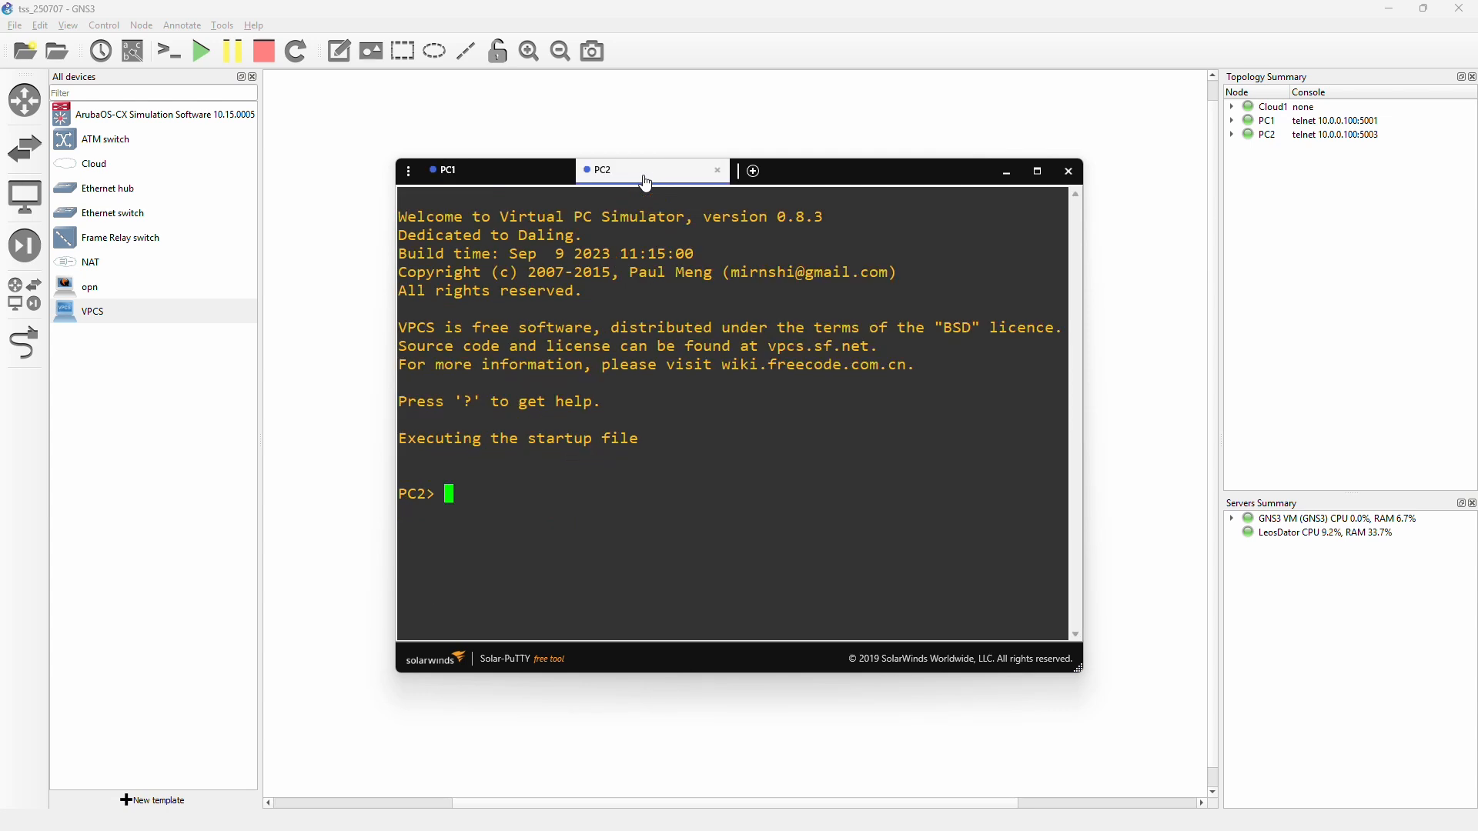
{"action": "type", "text": "s"}
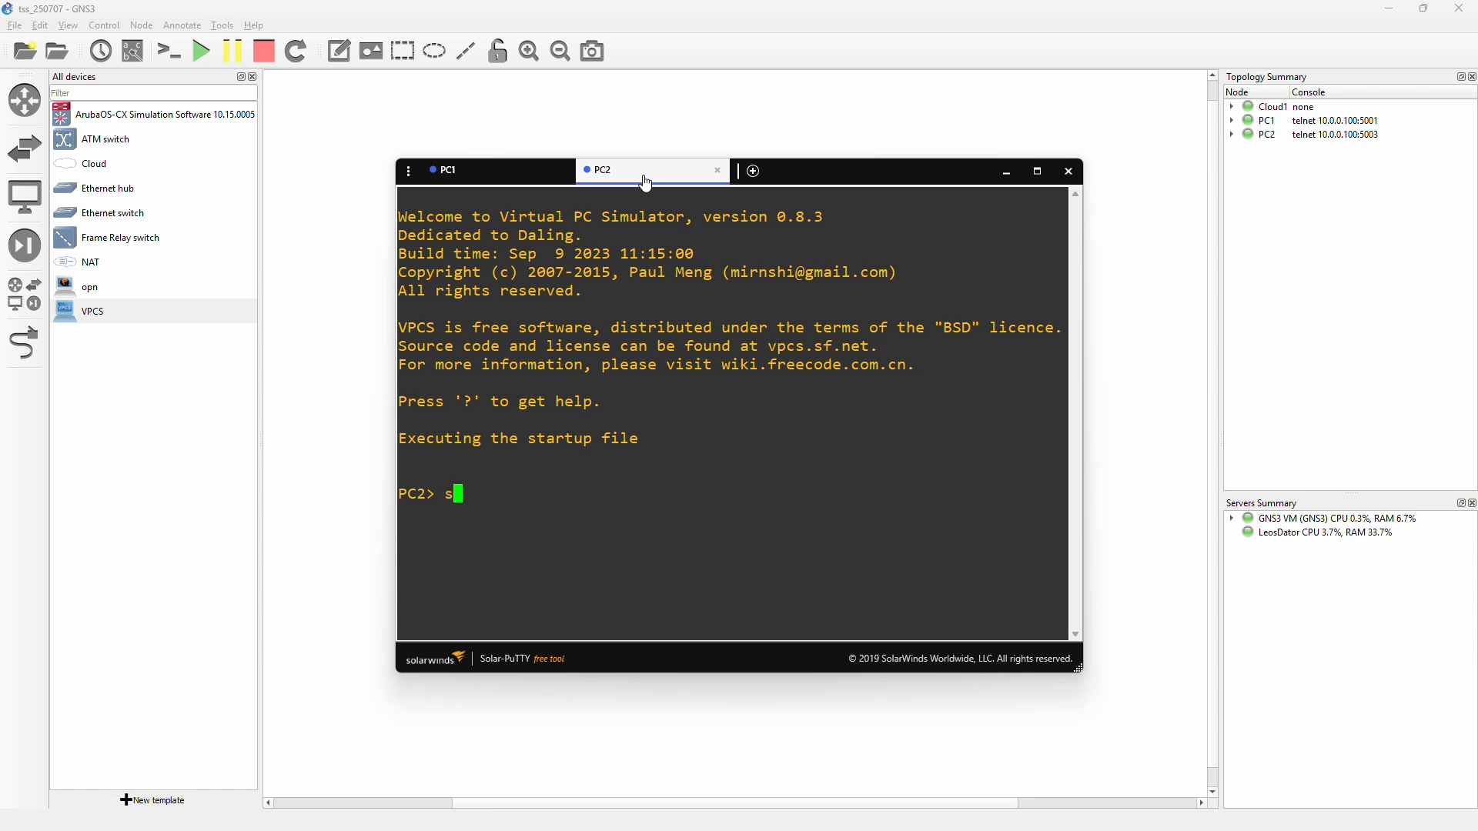
{"action": "type", "text": "how ip"}
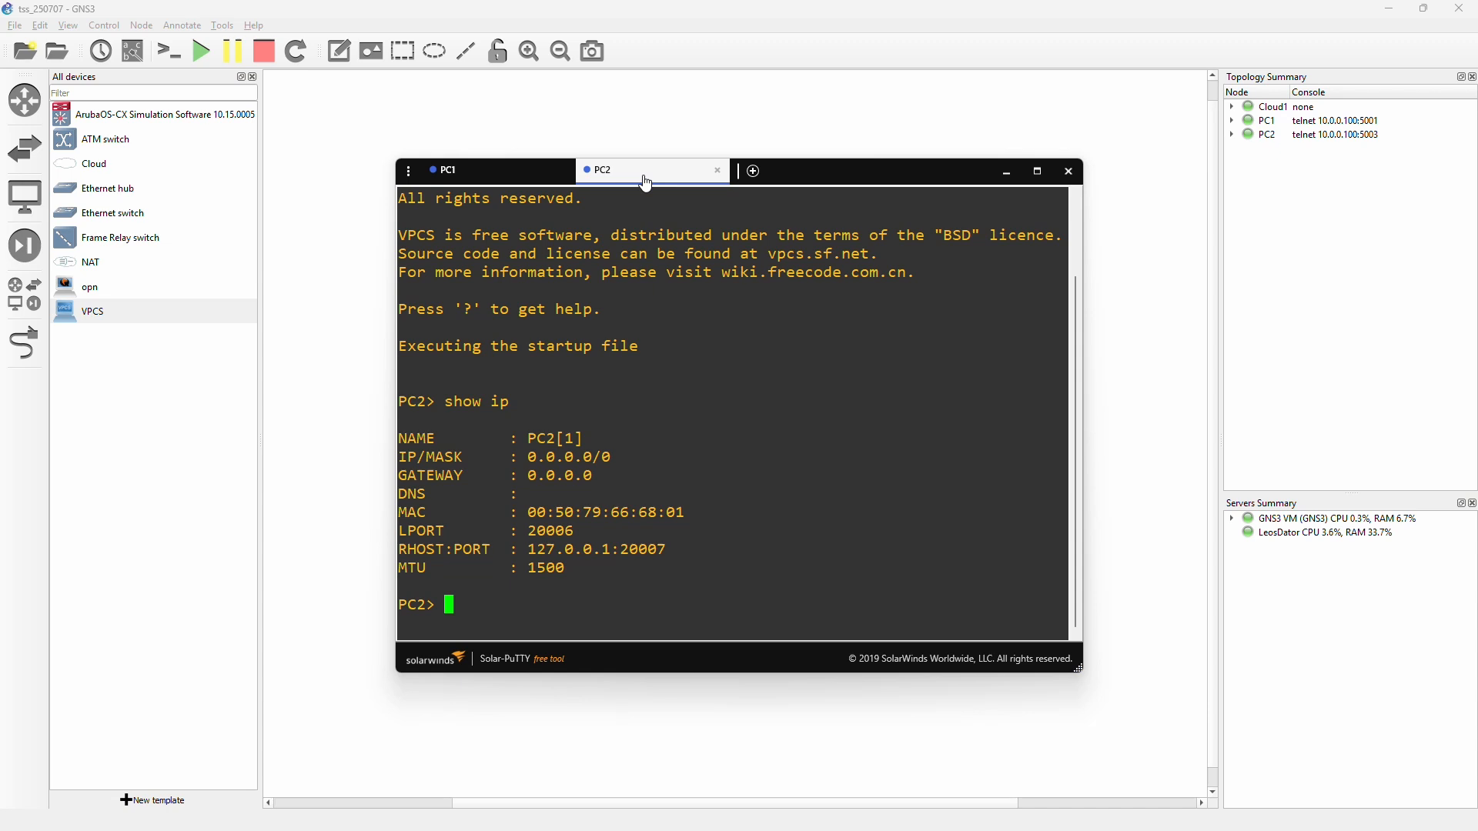
{"action": "type", "text": "ip"}
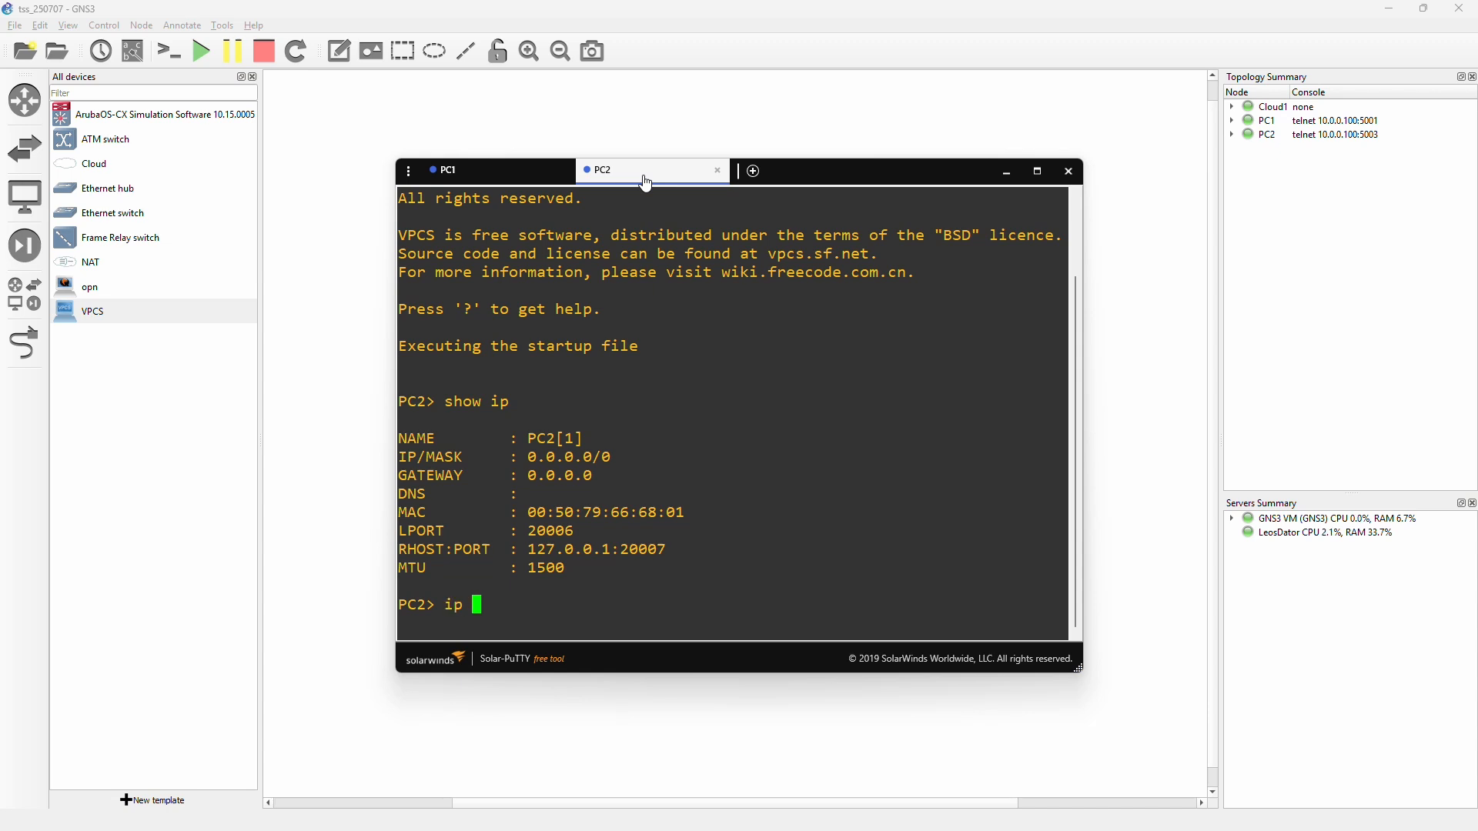
{"action": "type", "text": "dhcp"}
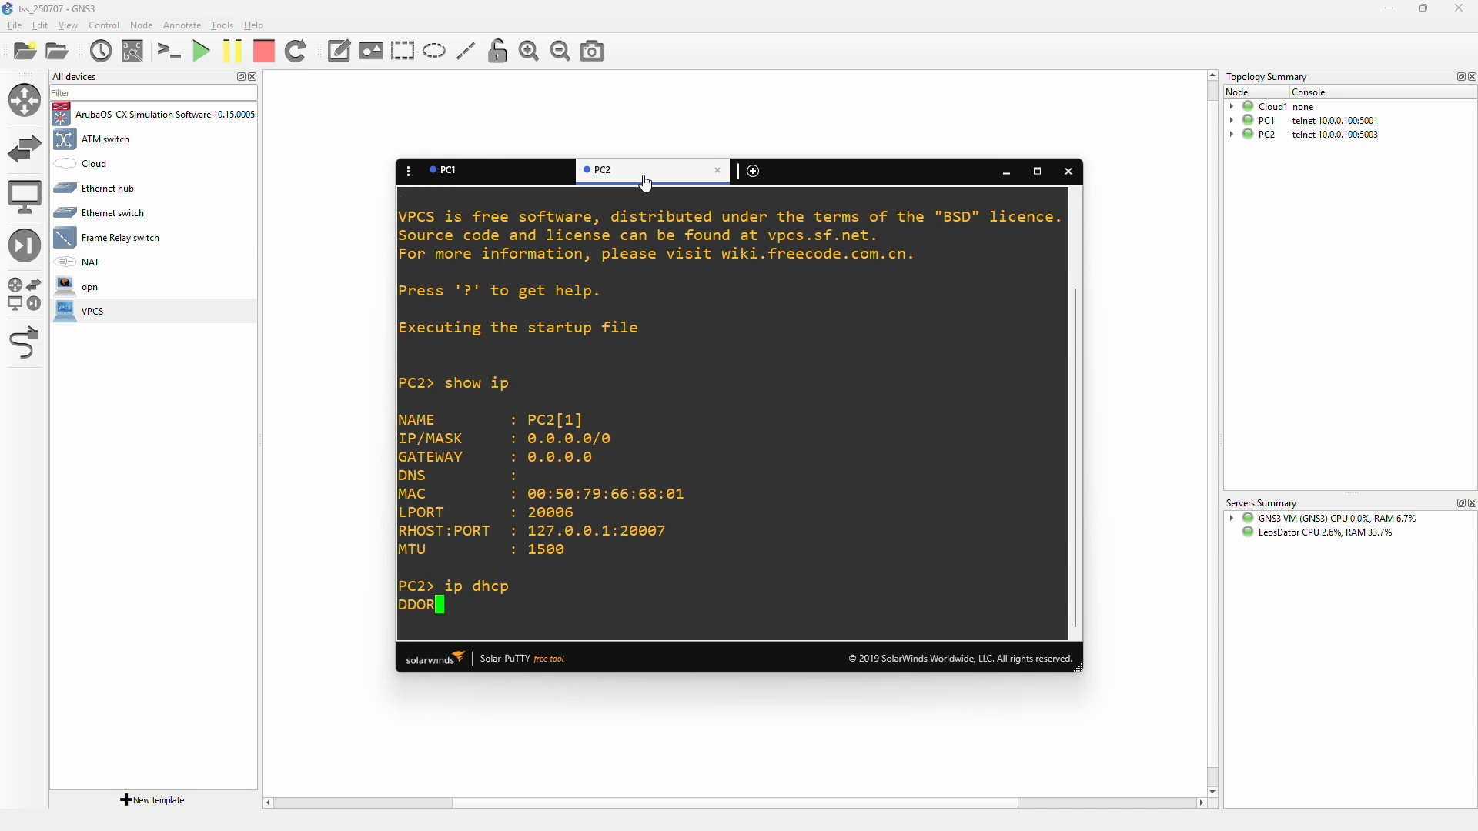
{"action": "type", "text": "A"}
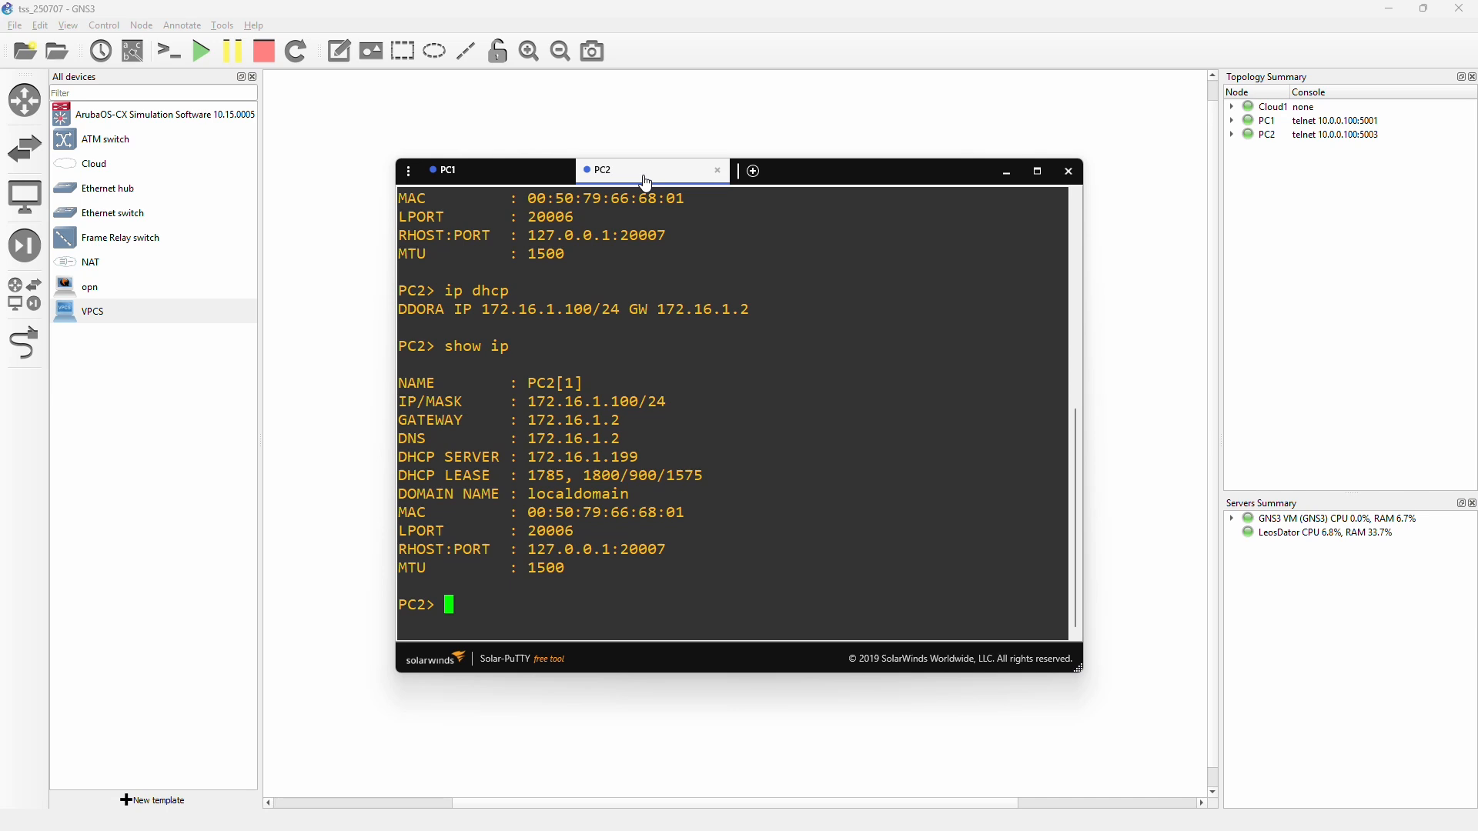
Step: Ping google.com from PC2
{"action": "type", "text": "pi"}
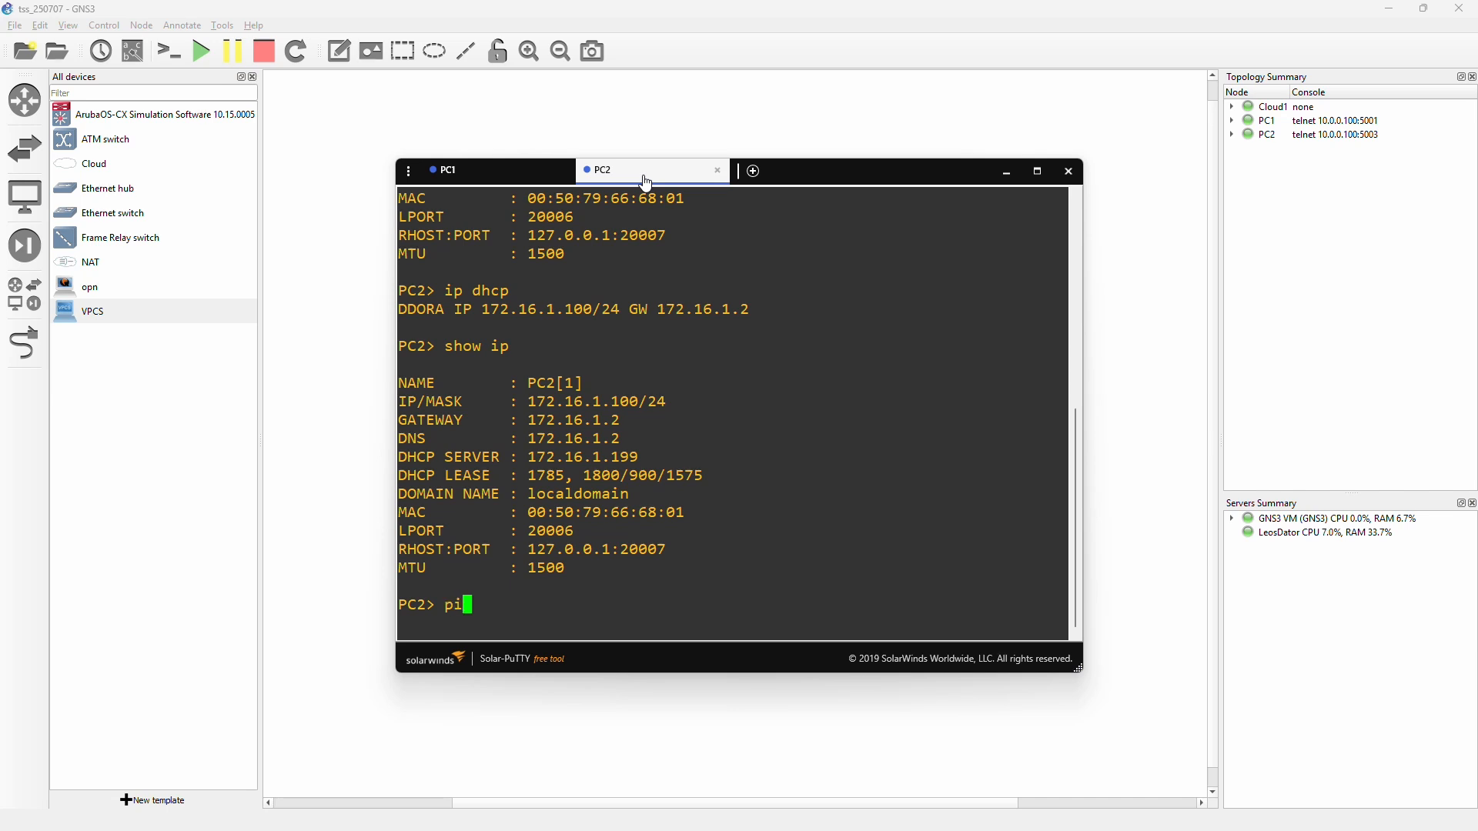
{"action": "type", "text": "ng goog"}
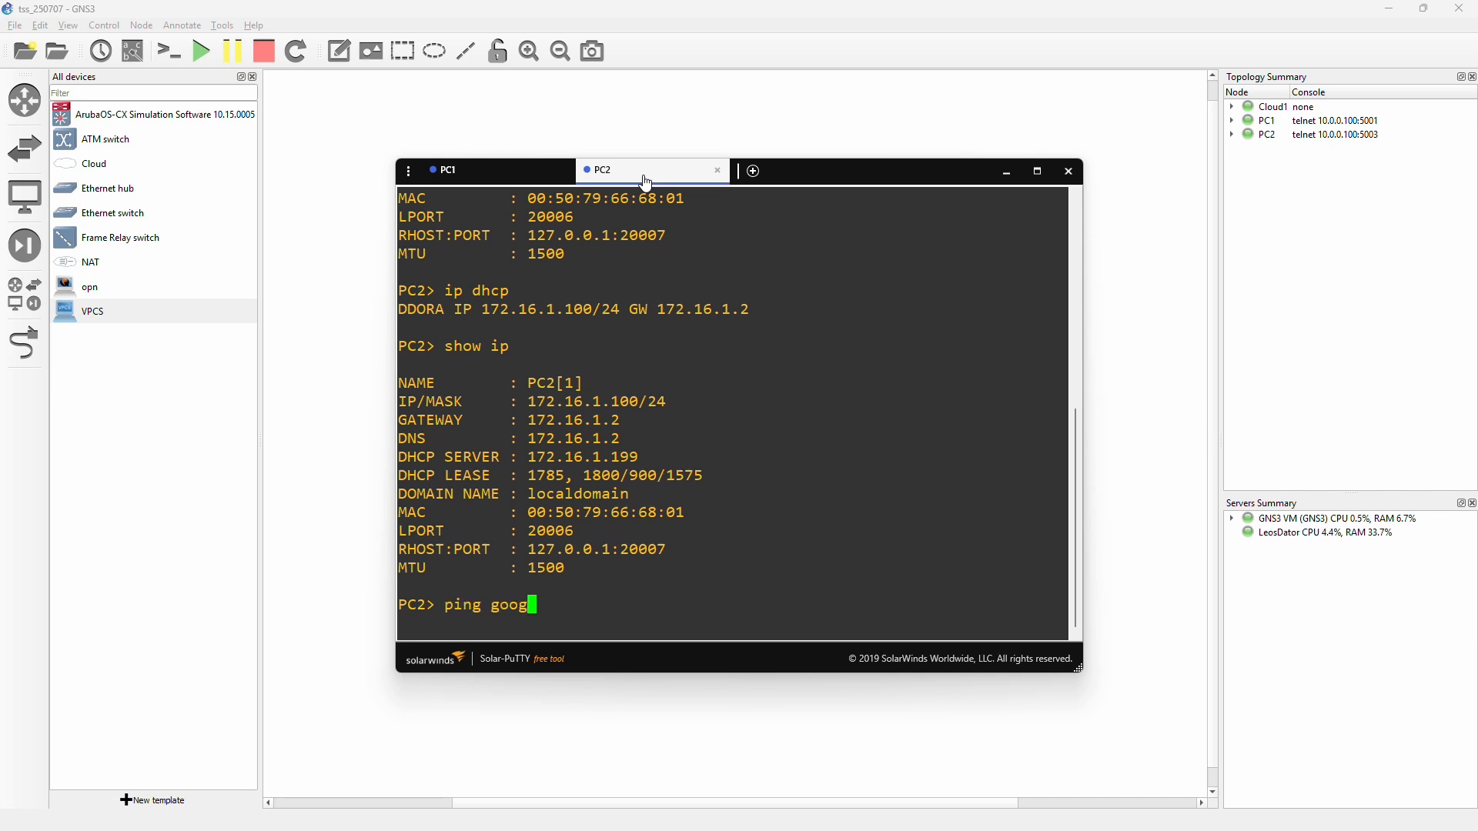
{"action": "type", "text": "le.com"}
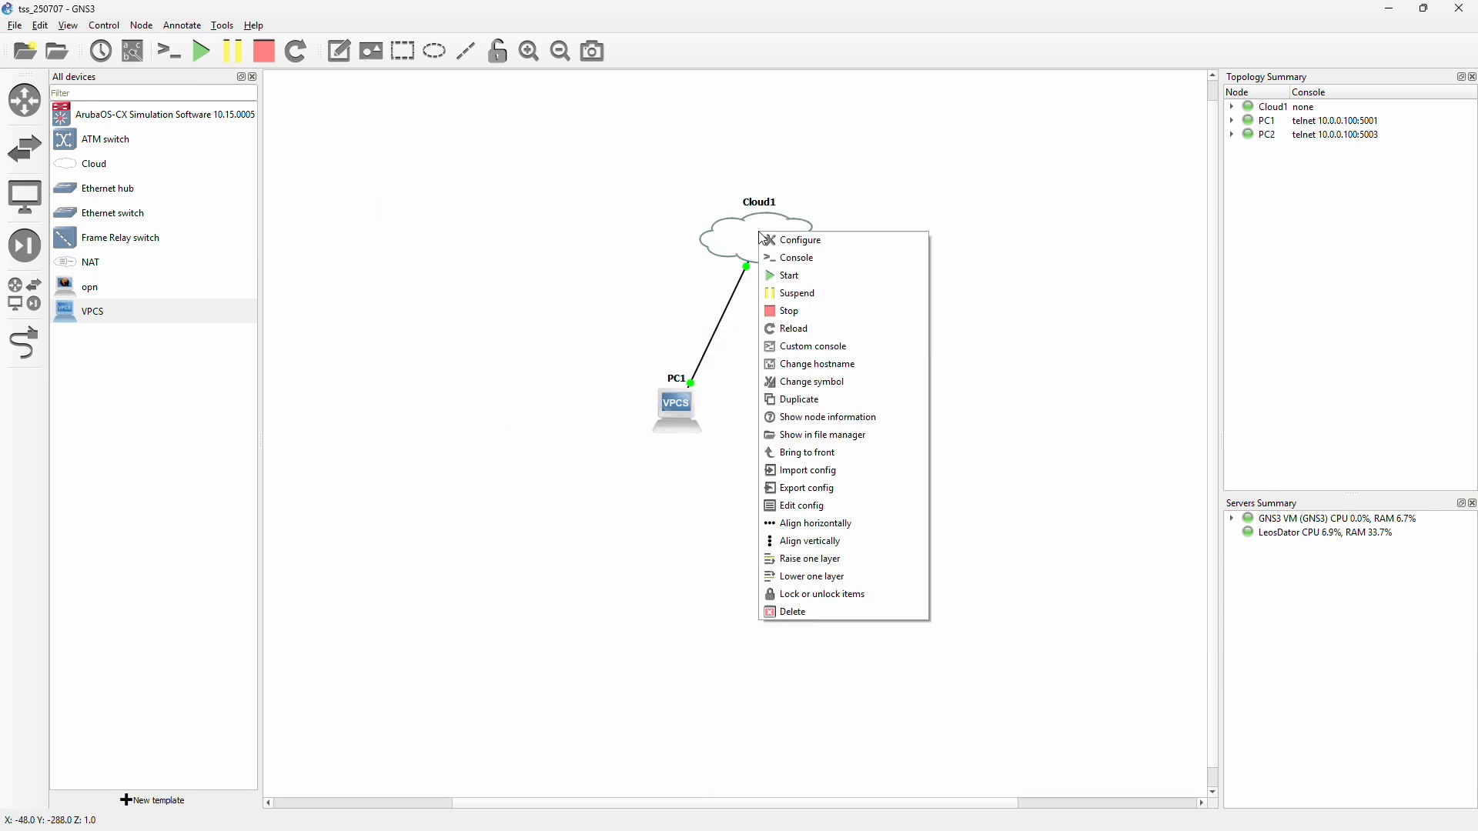
Step: Open Cloud1's configuration and review its eth0 and eth1 Ethernet interfaces
{"action": "left_click", "coordinate": [800, 240]}
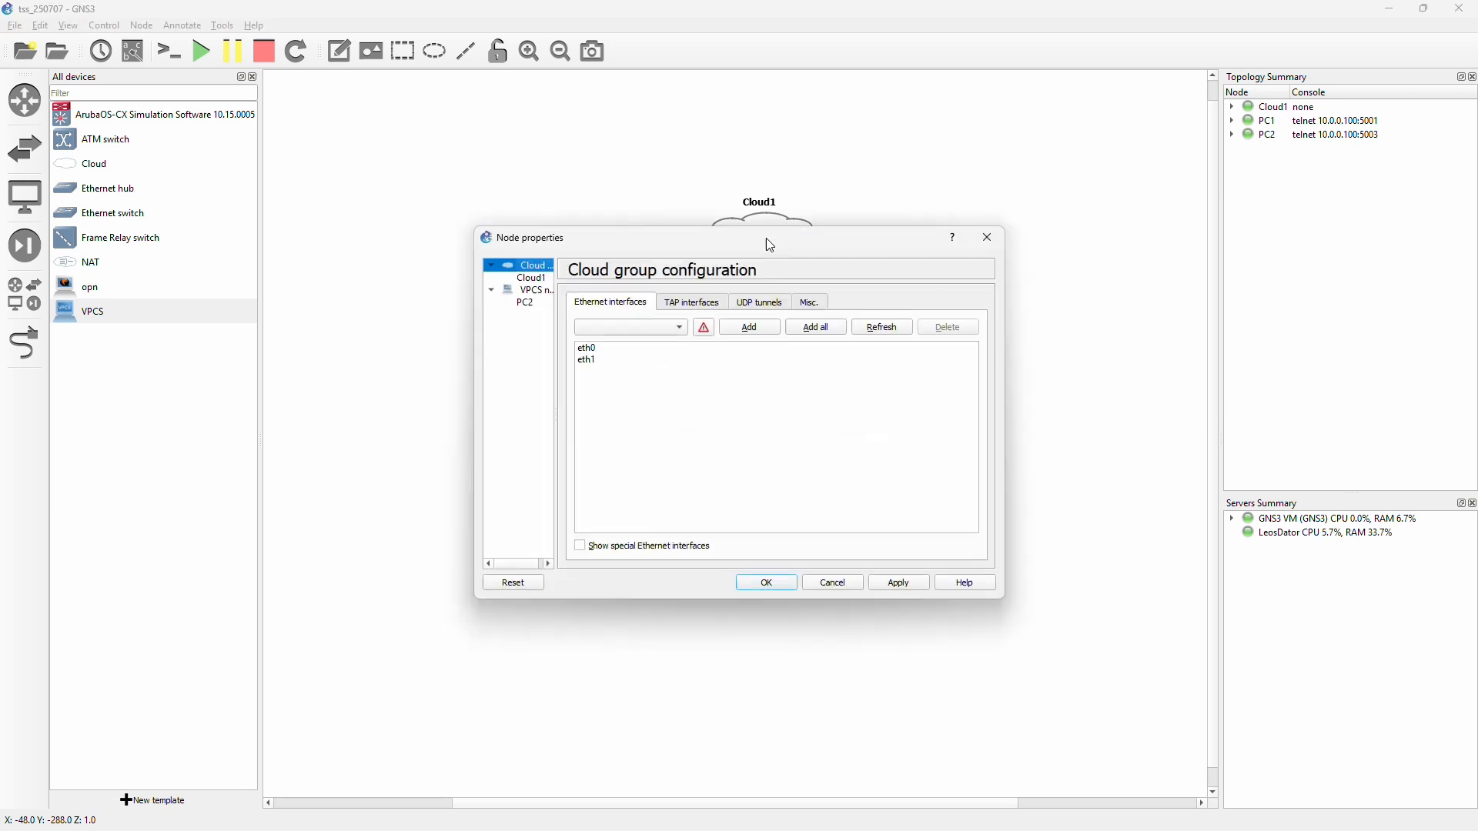
{"action": "left_click", "coordinate": [585, 346]}
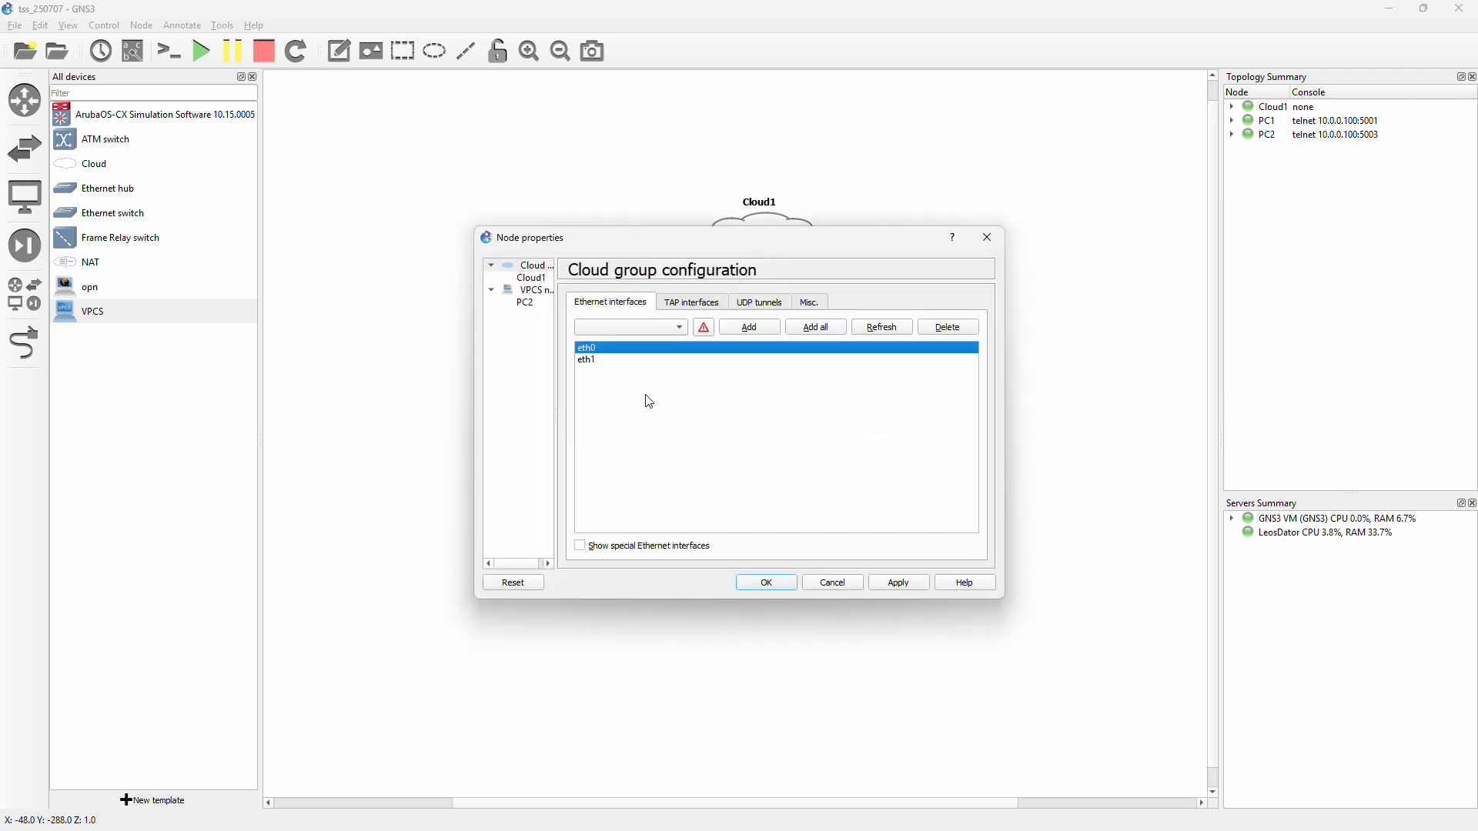
{"action": "left_click", "coordinate": [585, 359]}
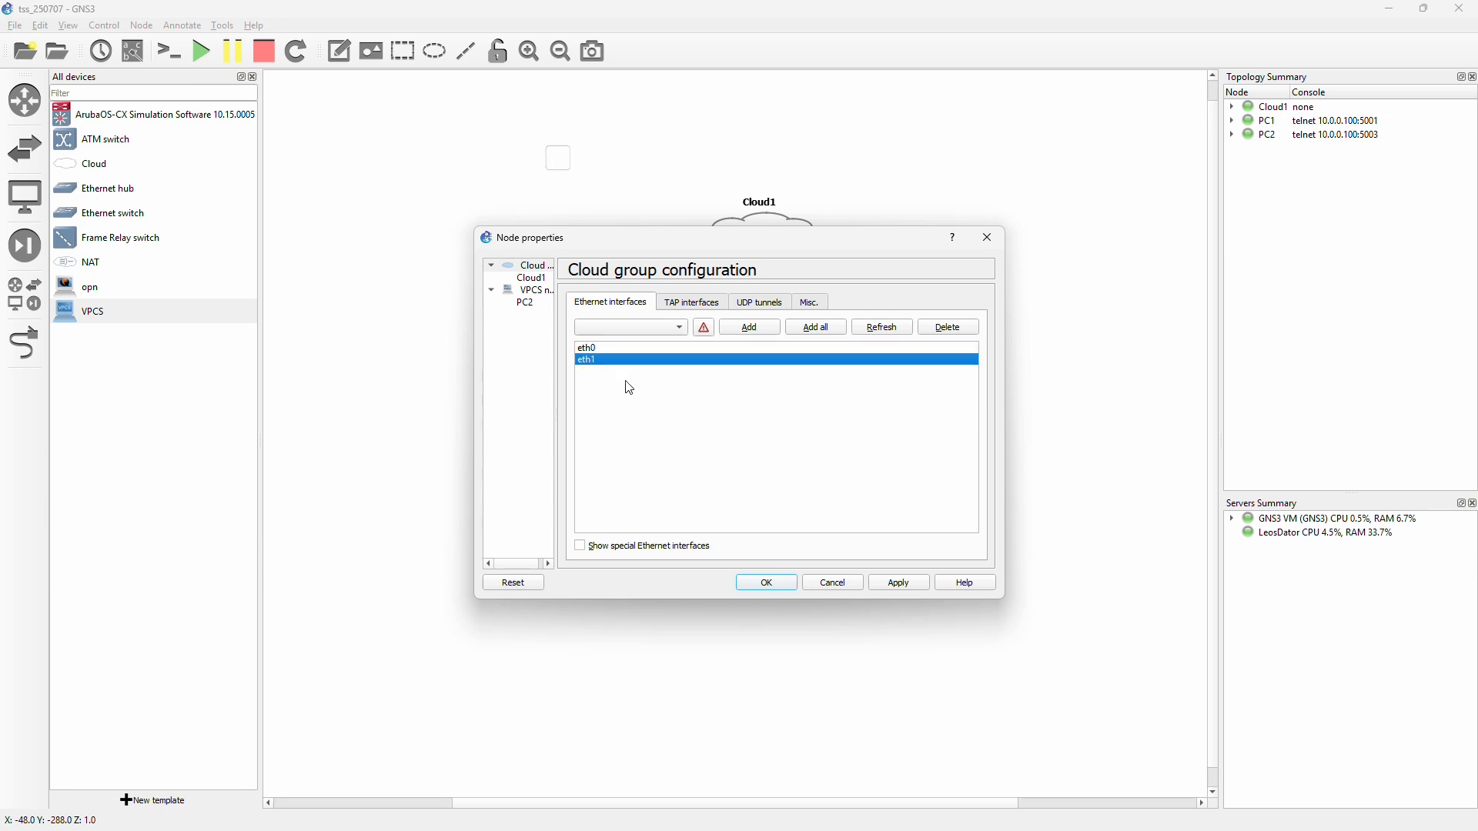